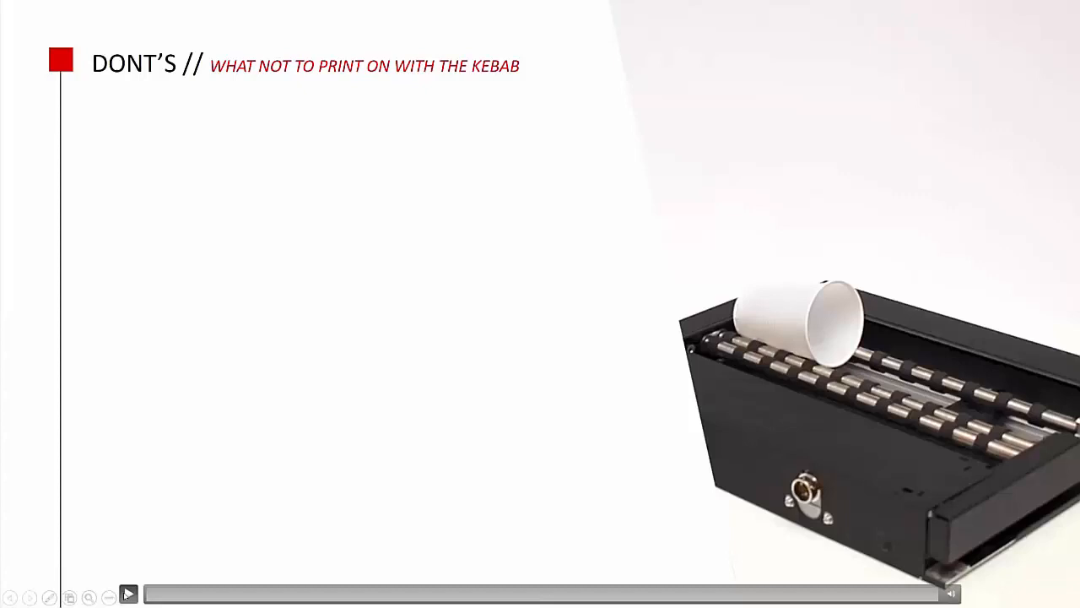
Open Kebab Jig Print for the GinTonic colour job and enable Kebab Edit
left_click(128, 593)
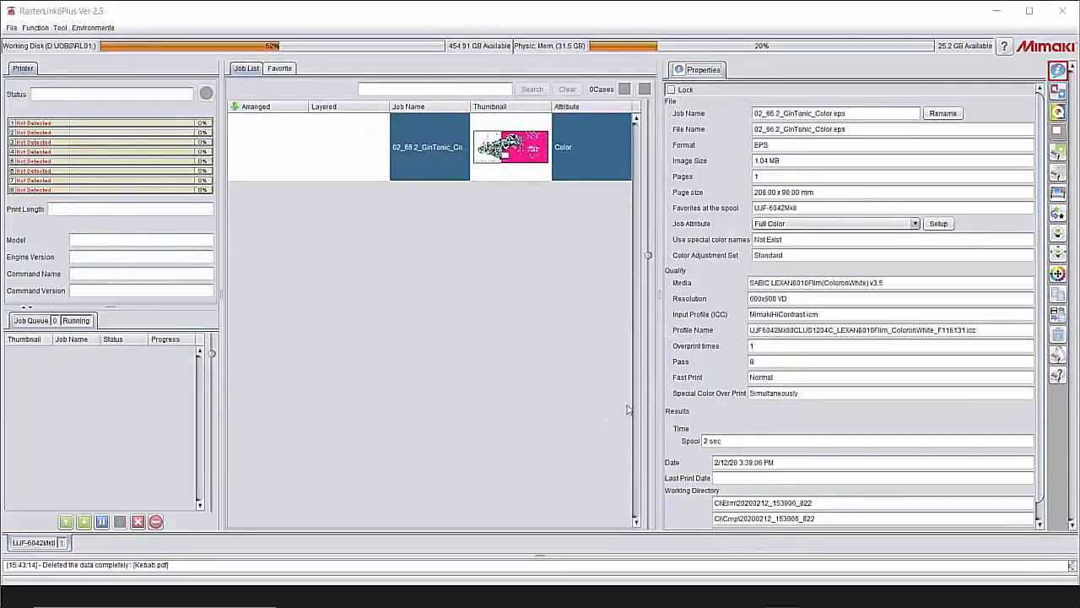
mouse_move(502, 200)
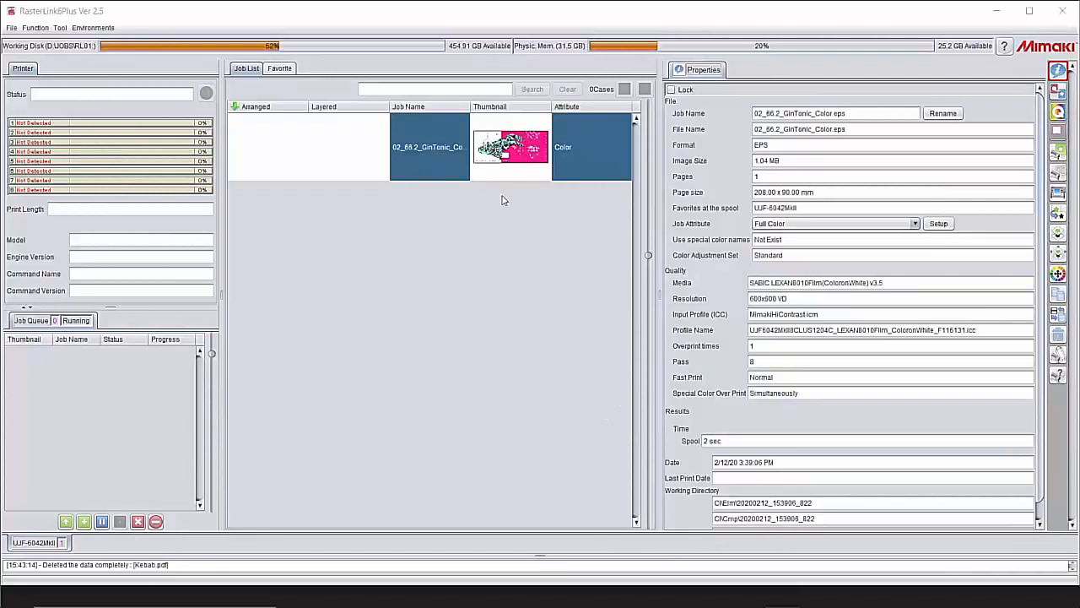
mouse_move(878, 320)
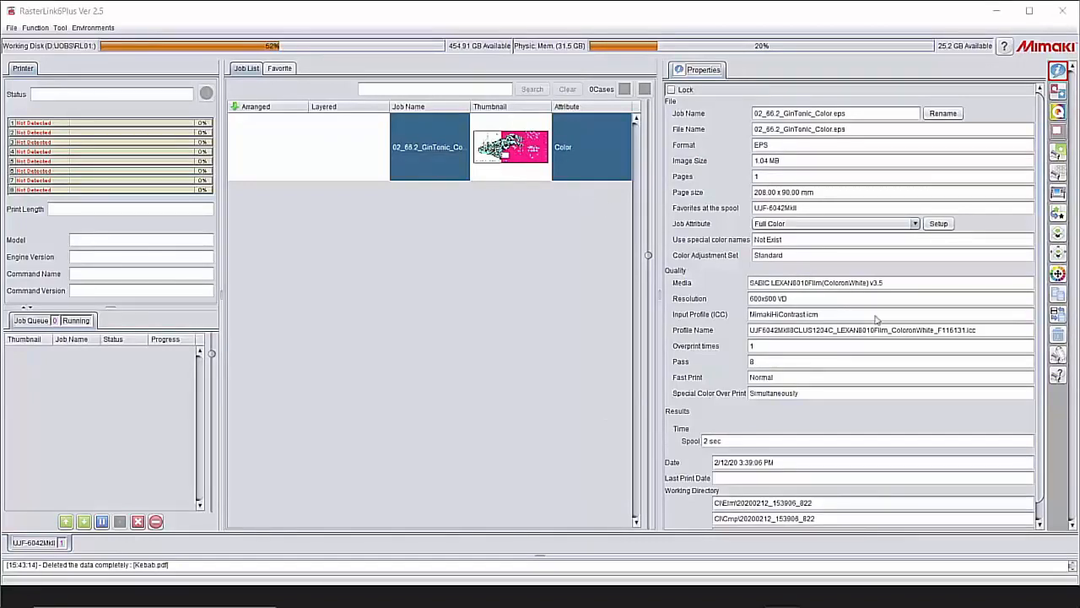
mouse_move(1058, 354)
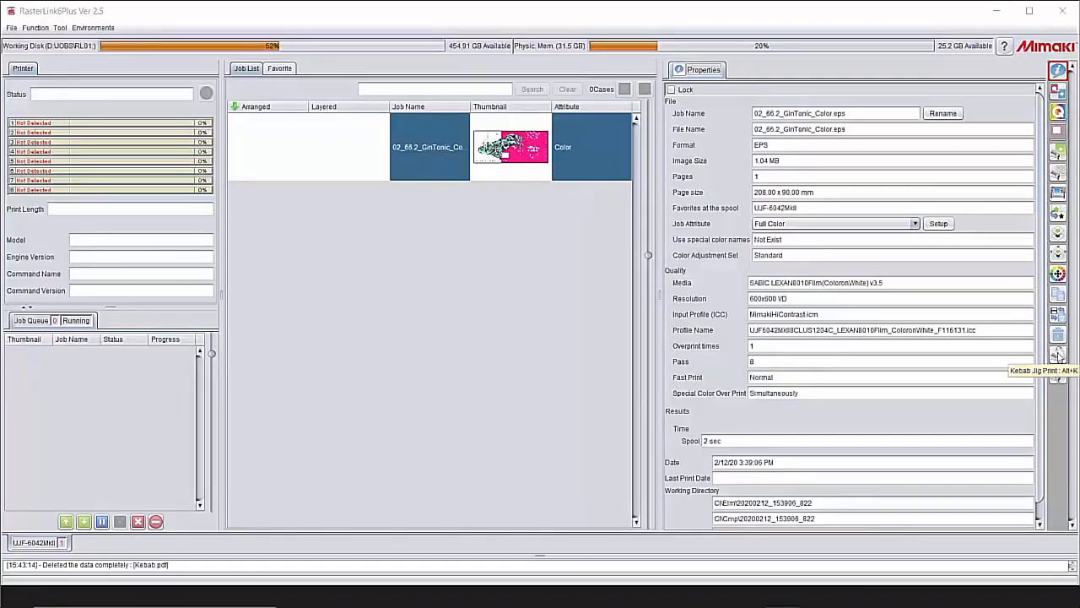
left_click(1057, 355)
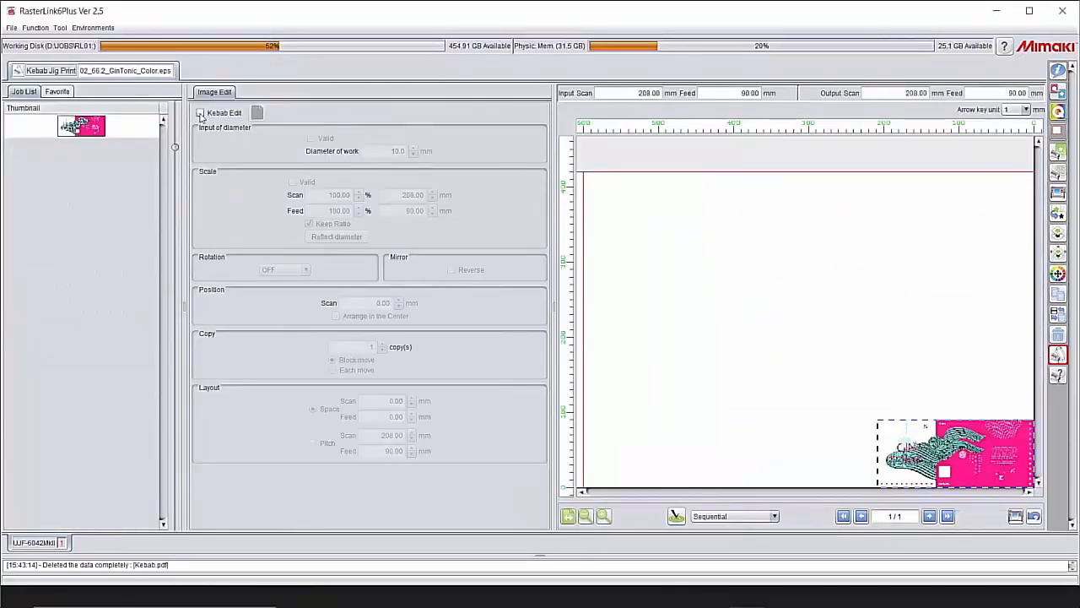
left_click(200, 112)
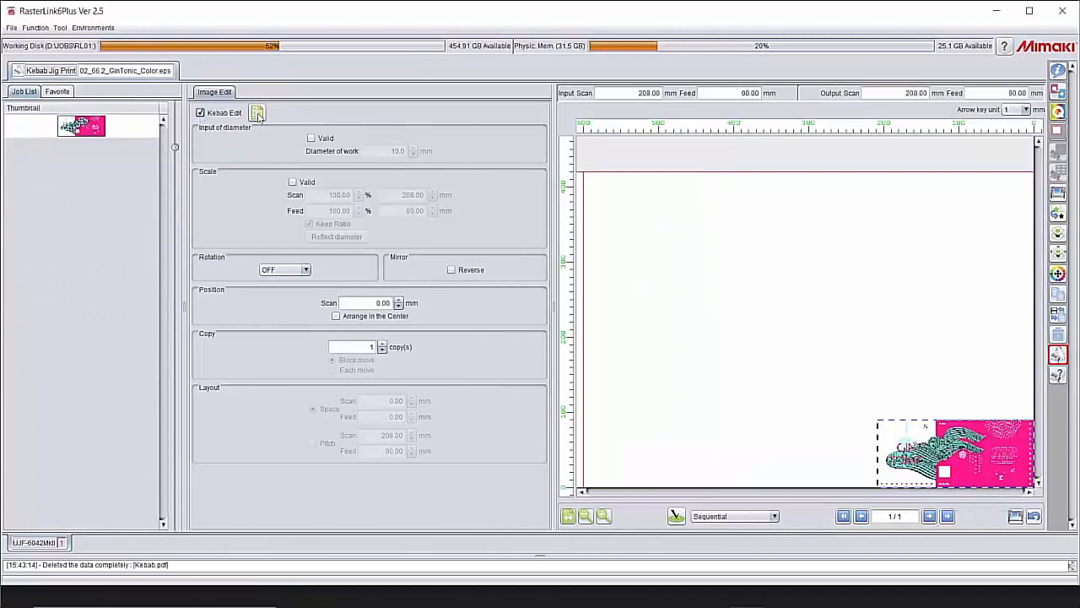
mouse_move(257, 112)
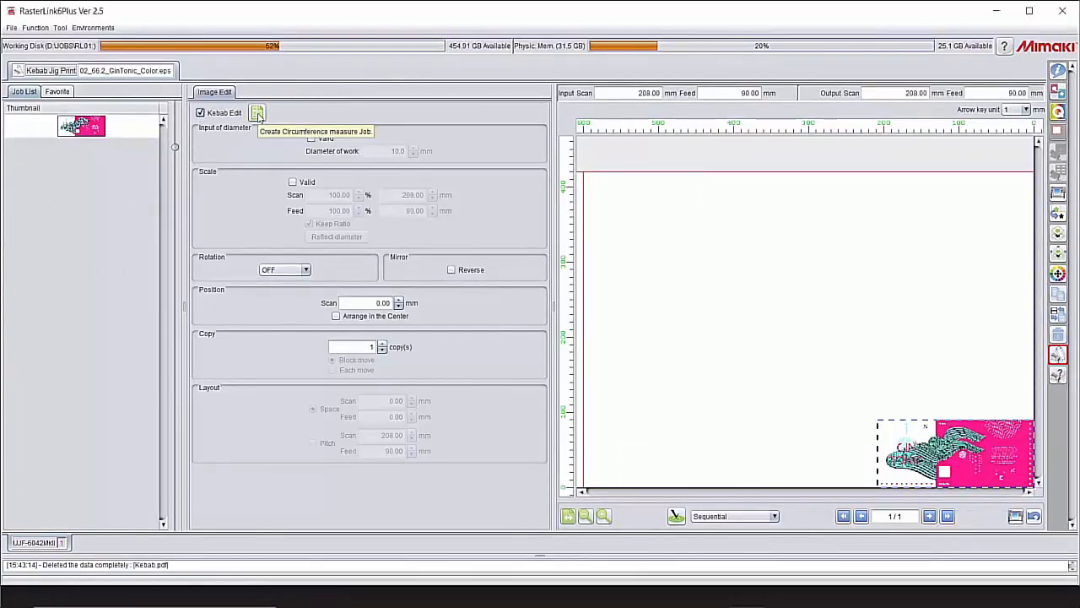
Enter 66.2 mm as the work diameter and confirm the circumference measure job
left_click(257, 112)
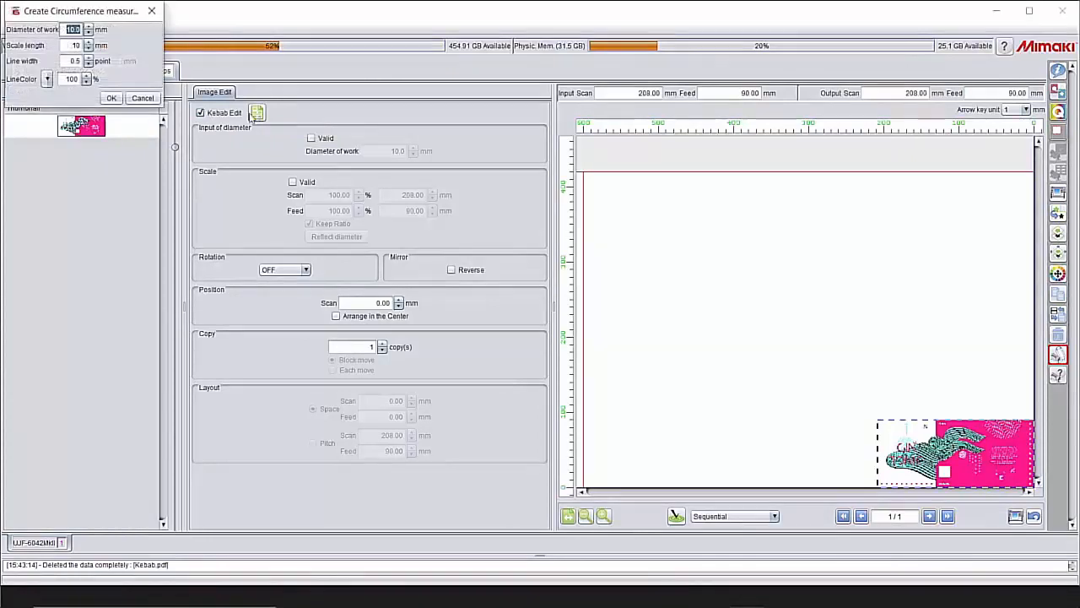
type("66.2")
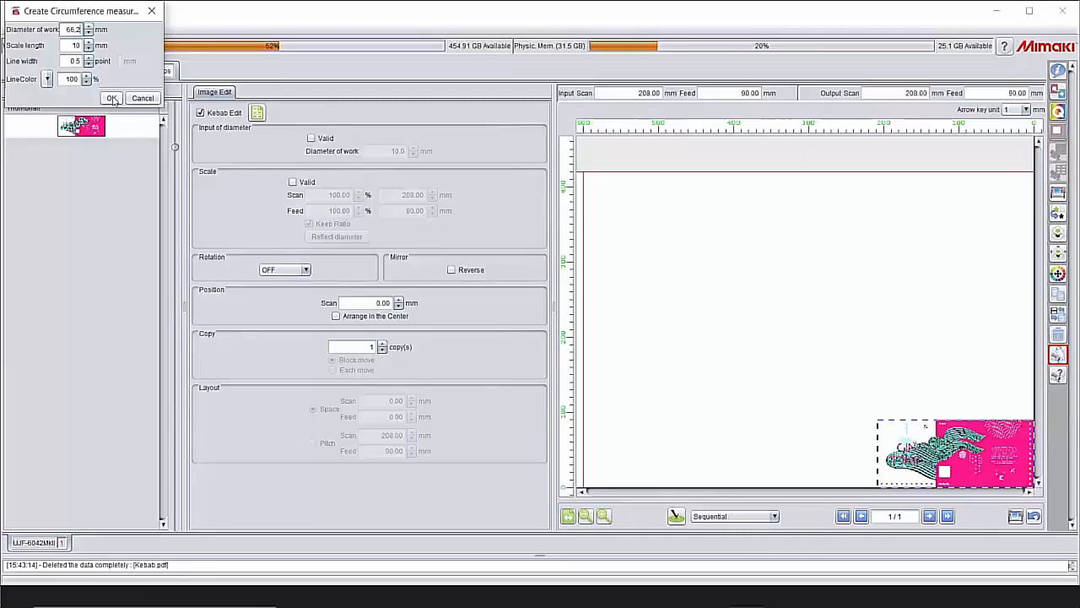
left_click(111, 98)
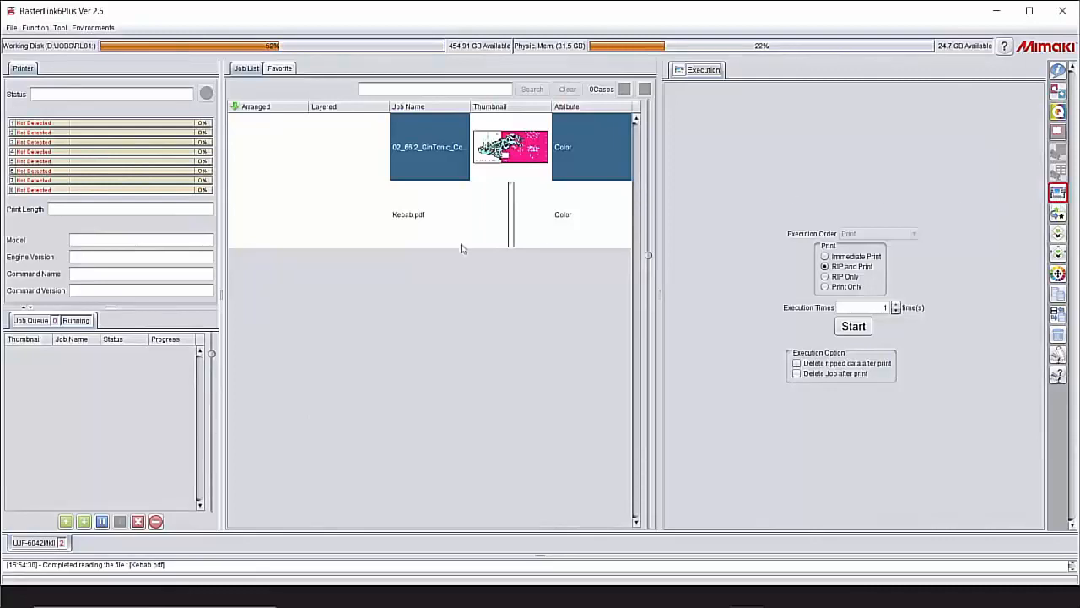
Select the Kebab.pdf job in the job list
left_click(430, 215)
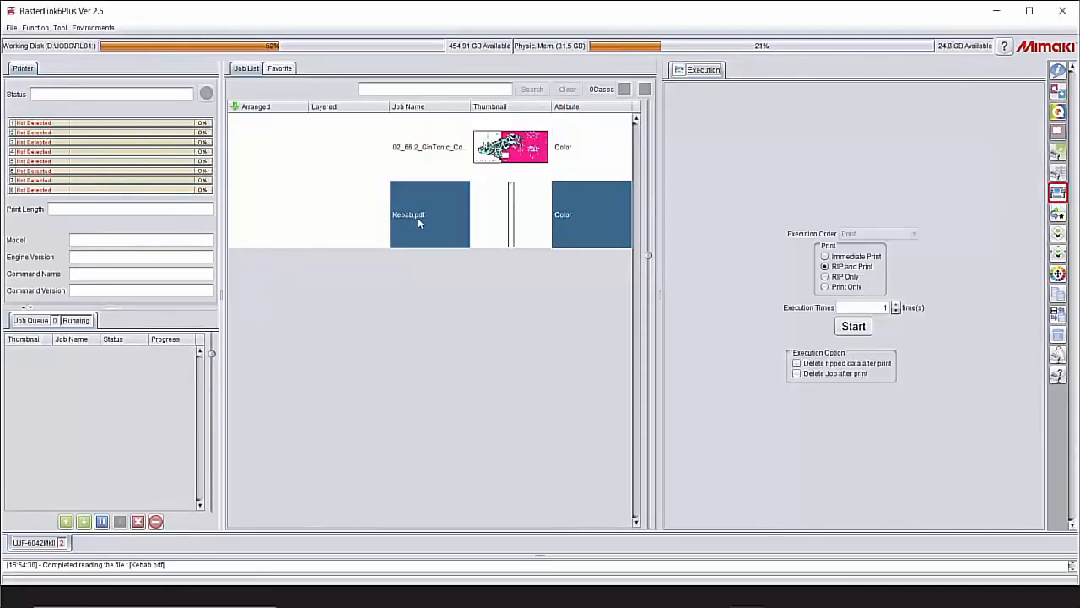
mouse_move(516, 203)
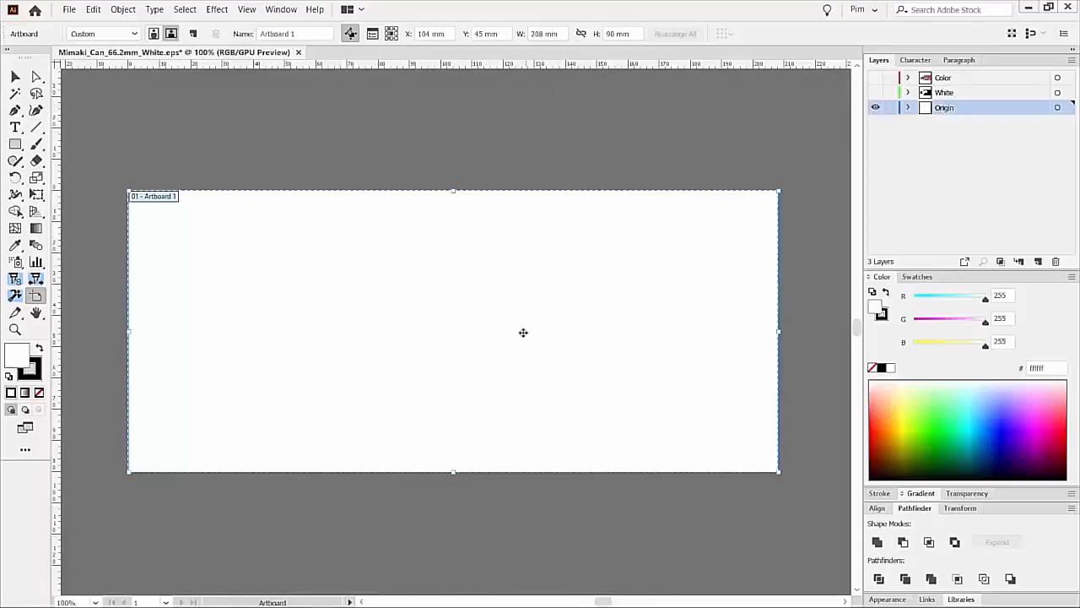
mouse_move(559, 281)
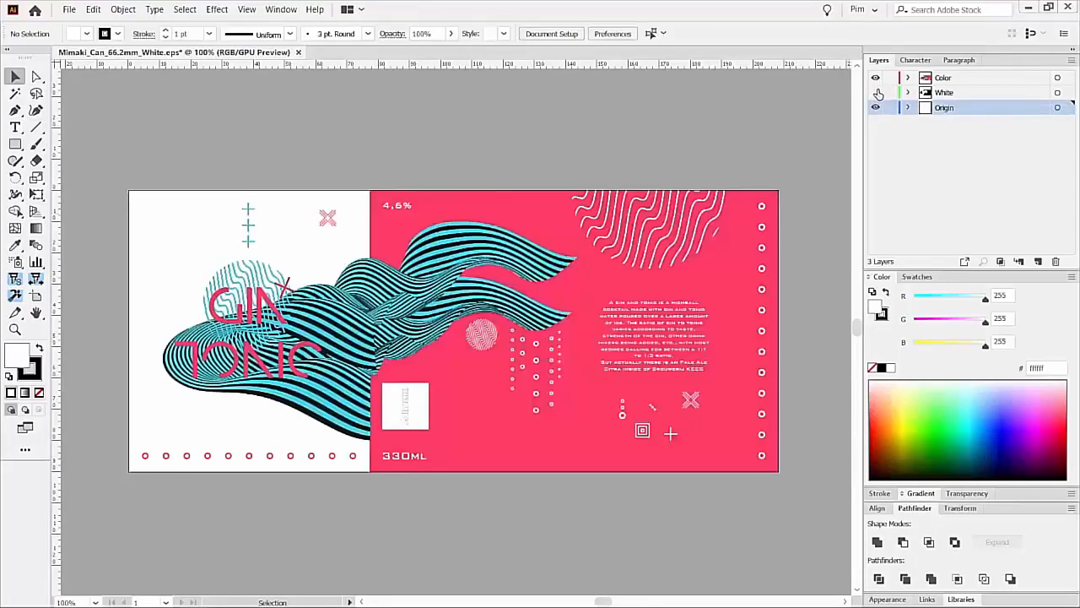
Hide the White layer and start Save As for the colour artwork
left_click(70, 9)
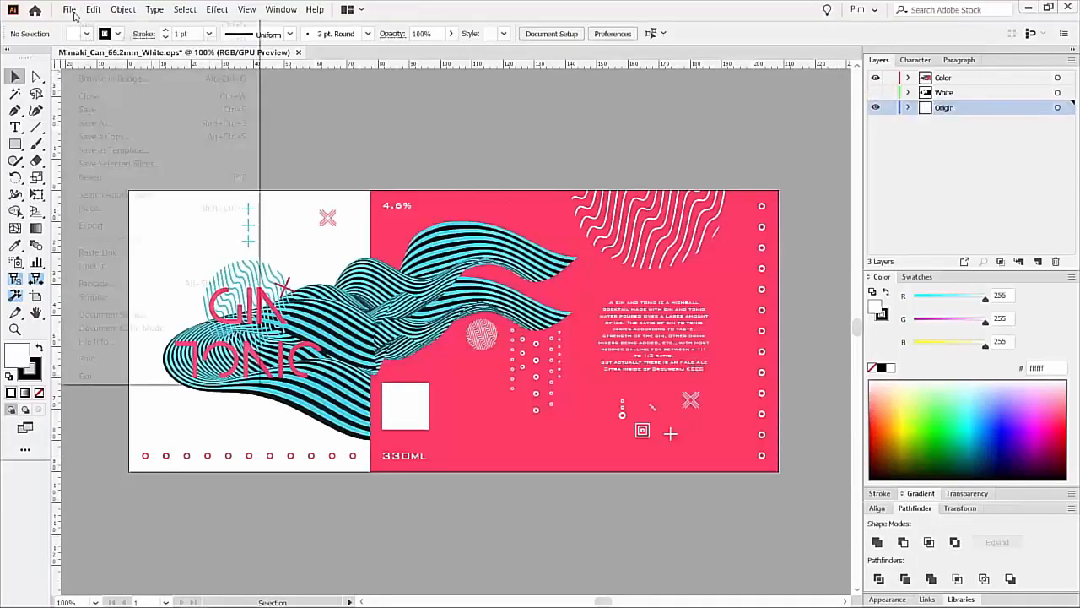
left_click(96, 122)
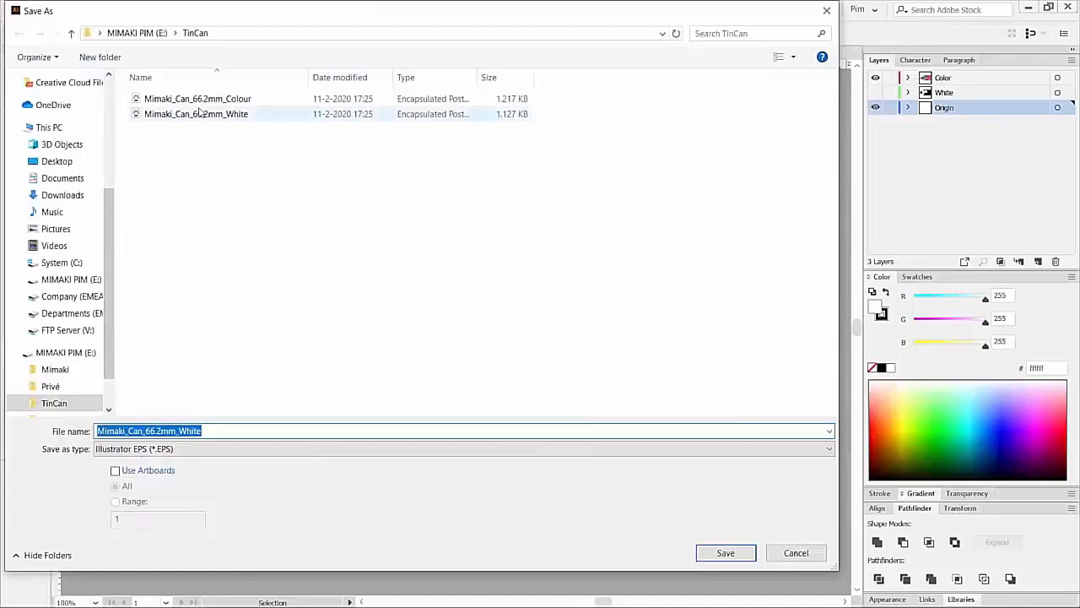
Save over Mimaki_Can_66.2mm_Colour.eps, confirming the replacement and accepting the EPS options
left_click(197, 99)
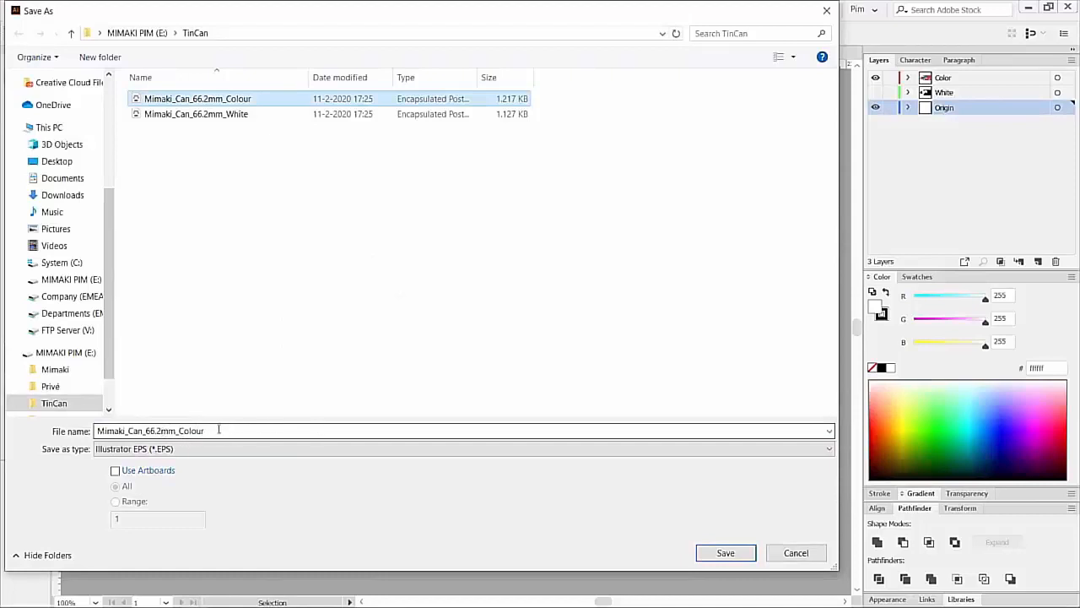
left_click(725, 553)
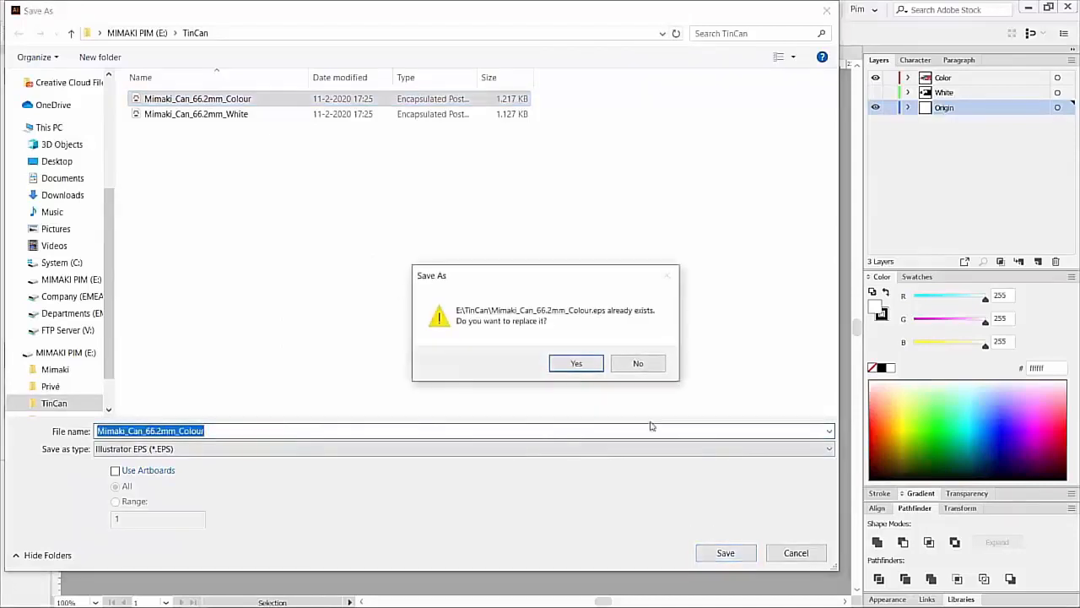
left_click(577, 363)
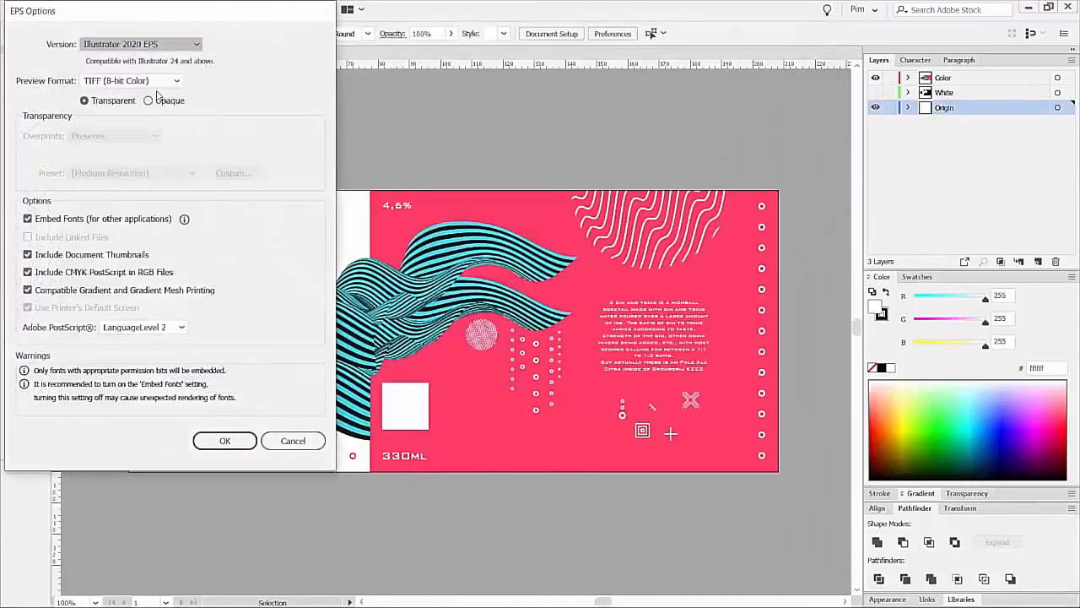
left_click(224, 440)
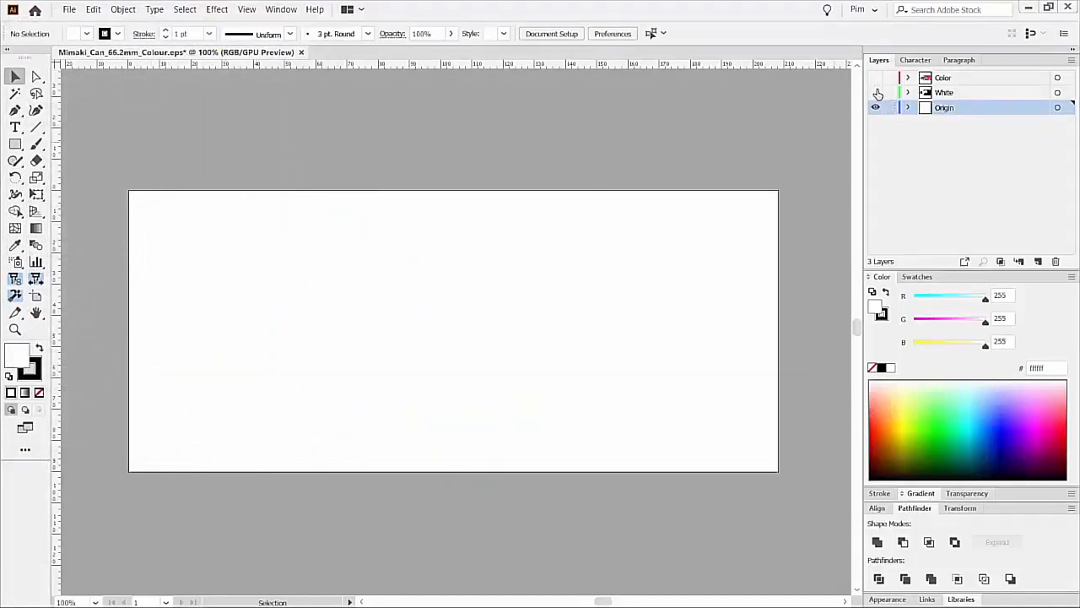
Show the White layer and save over Mimaki_Can_66.2mm_White.eps as Illustrator CC EPS
left_click(70, 9)
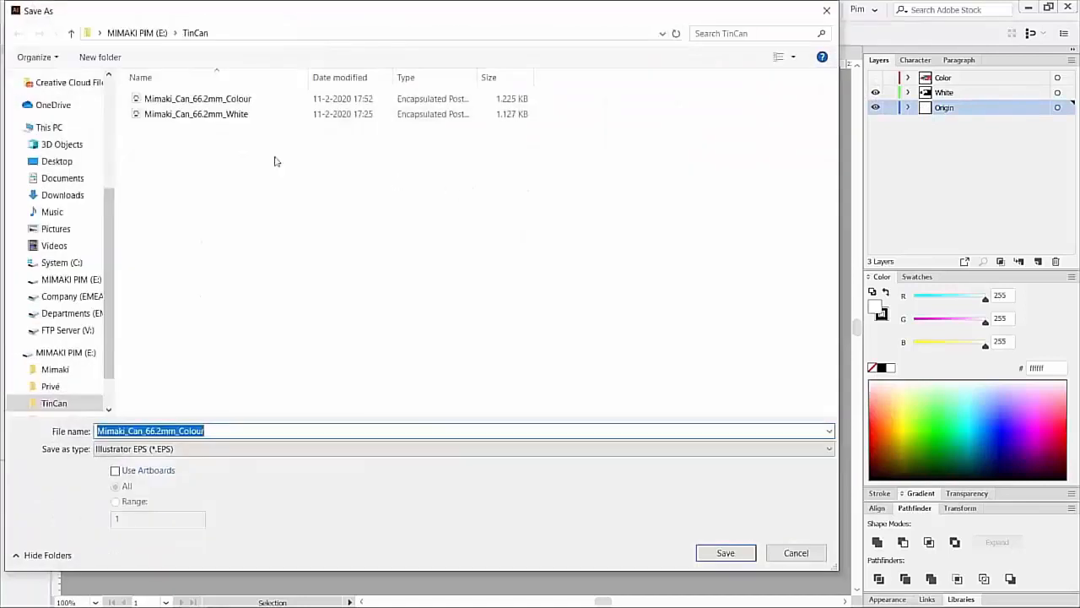
left_click(195, 114)
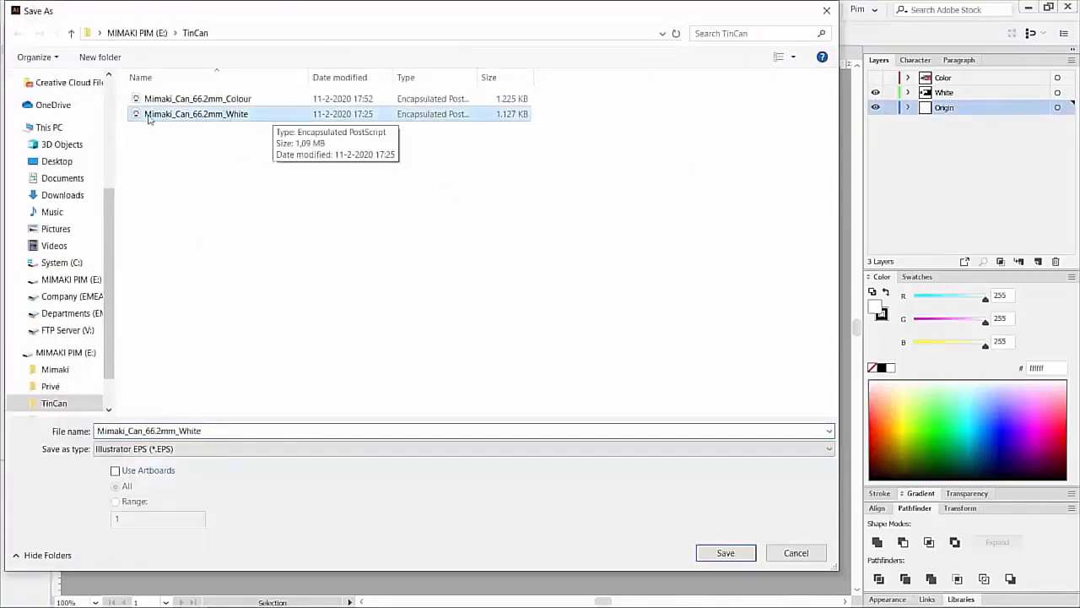
mouse_move(247, 151)
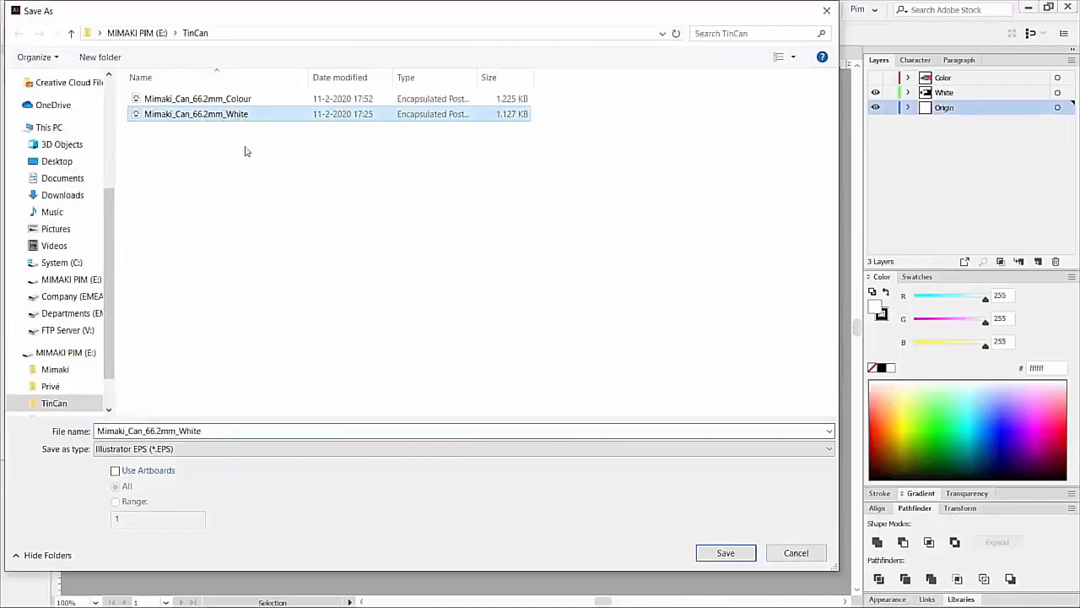
left_click(724, 552)
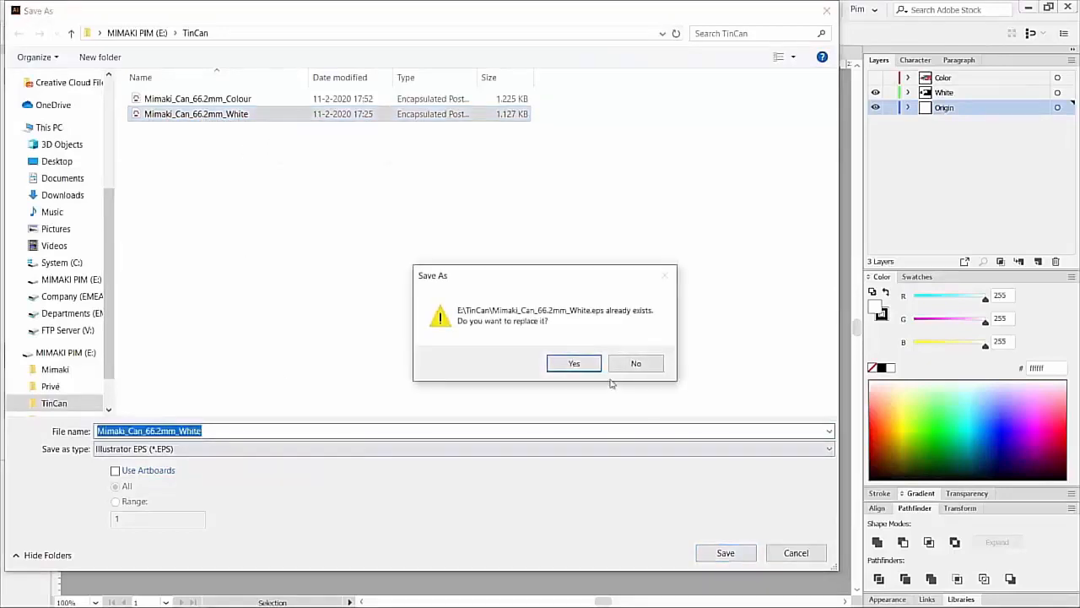
left_click(574, 363)
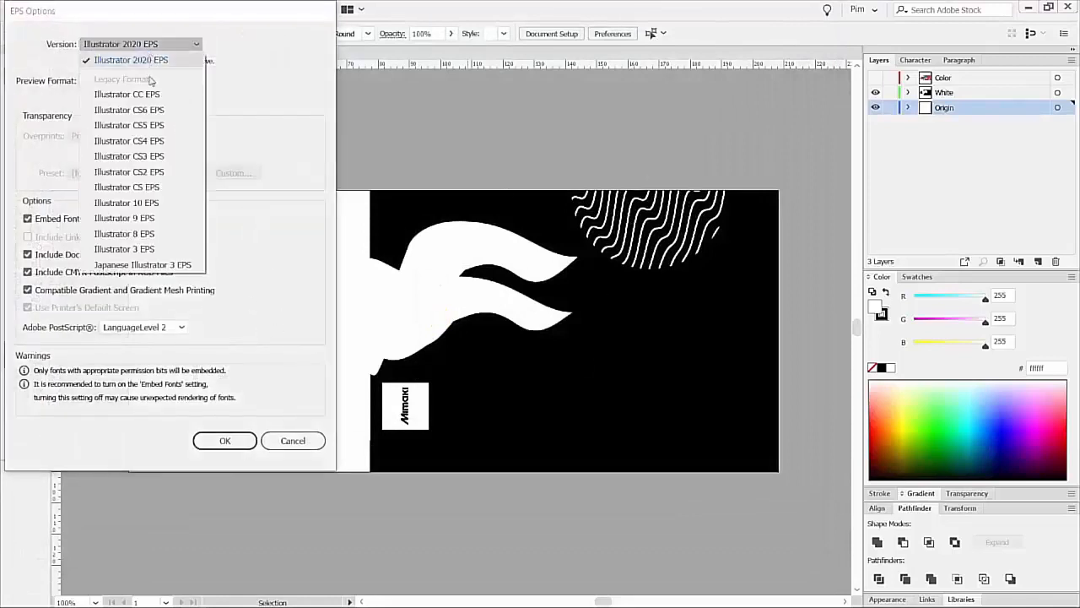
left_click(126, 94)
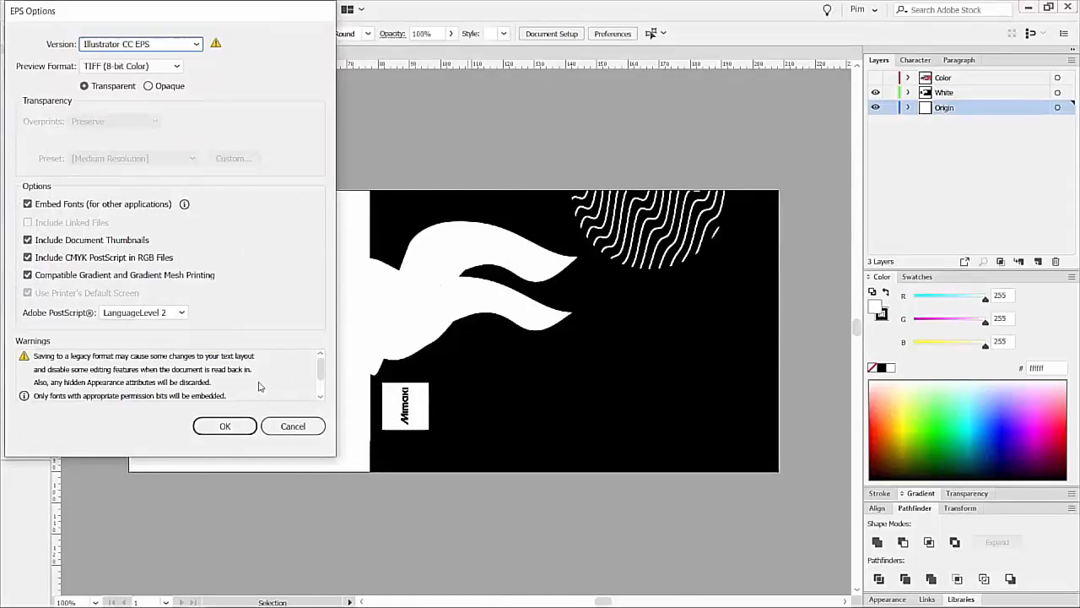
left_click(225, 426)
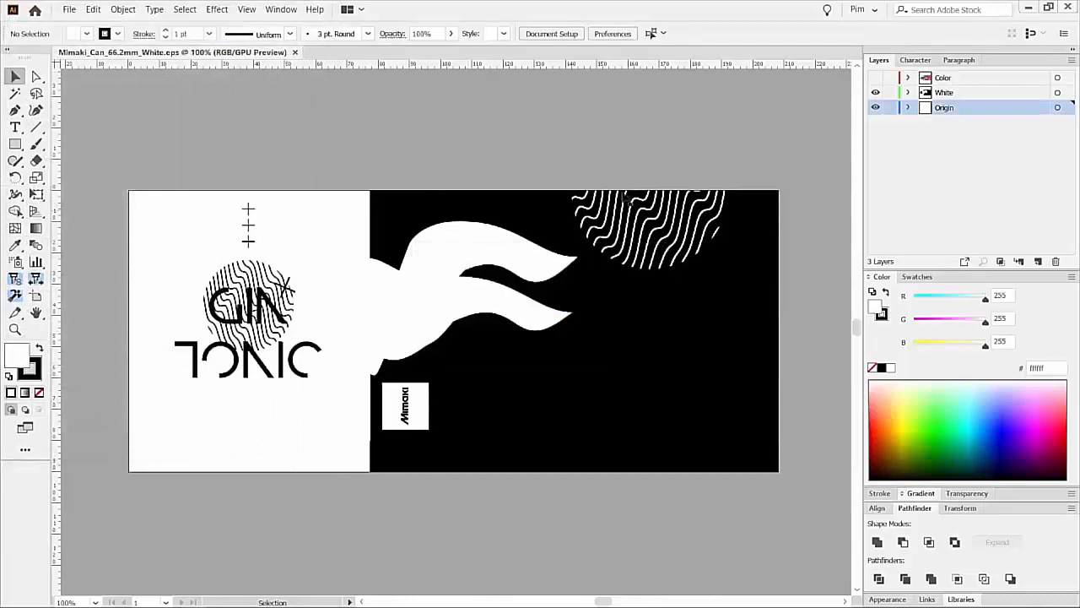
mouse_move(649, 166)
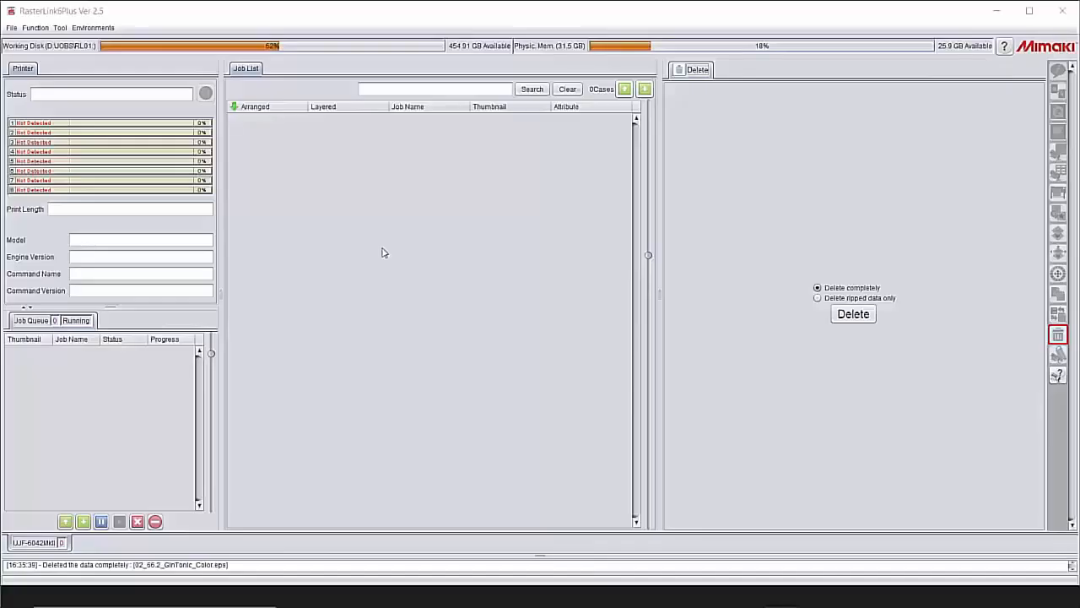
mouse_move(358, 238)
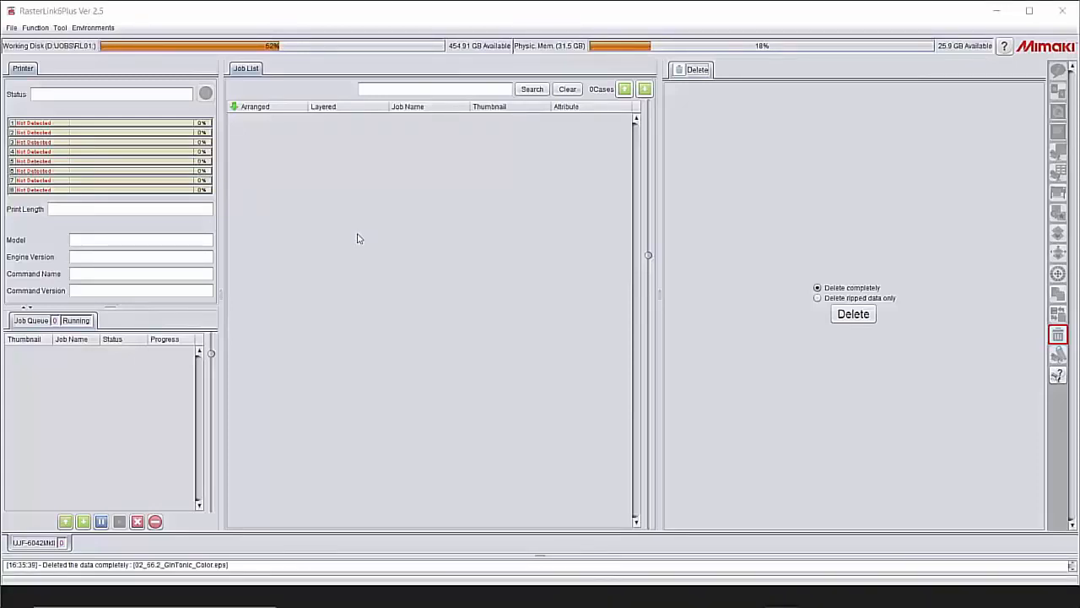
mouse_move(437, 254)
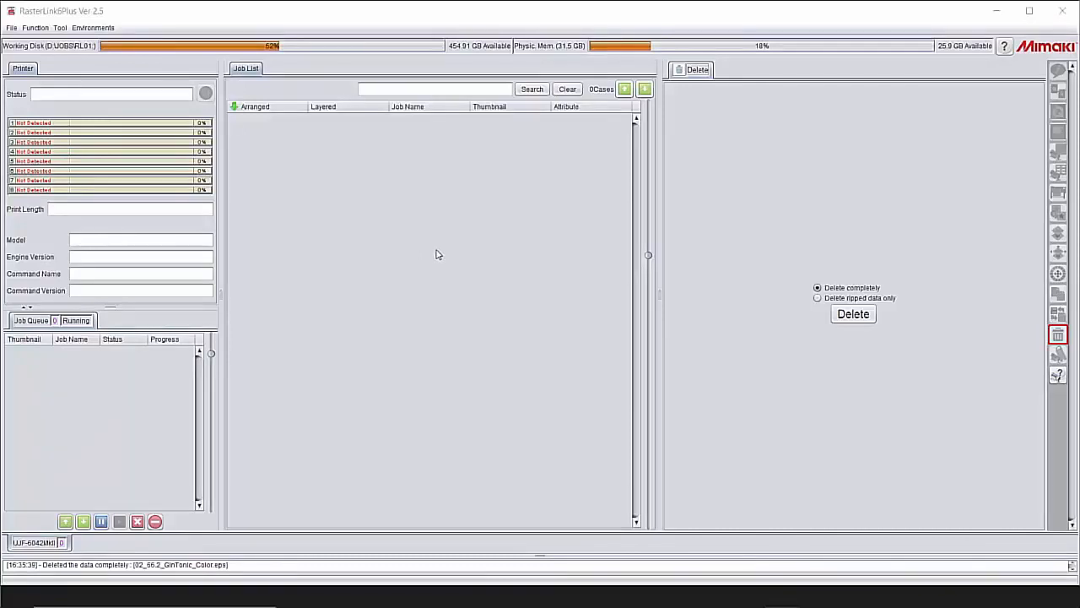
mouse_move(425, 130)
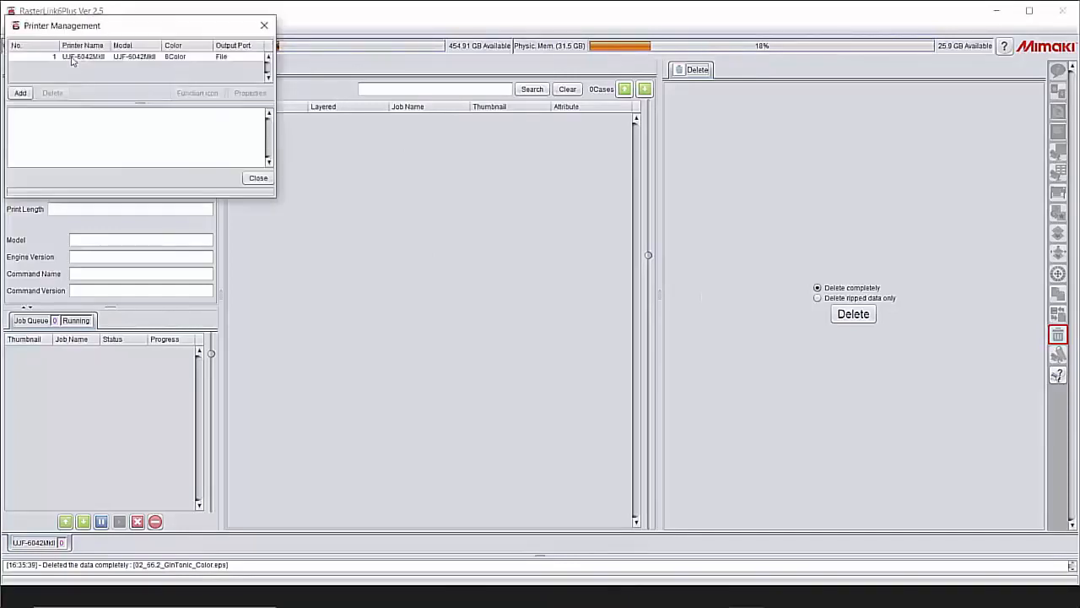
left_click(82, 56)
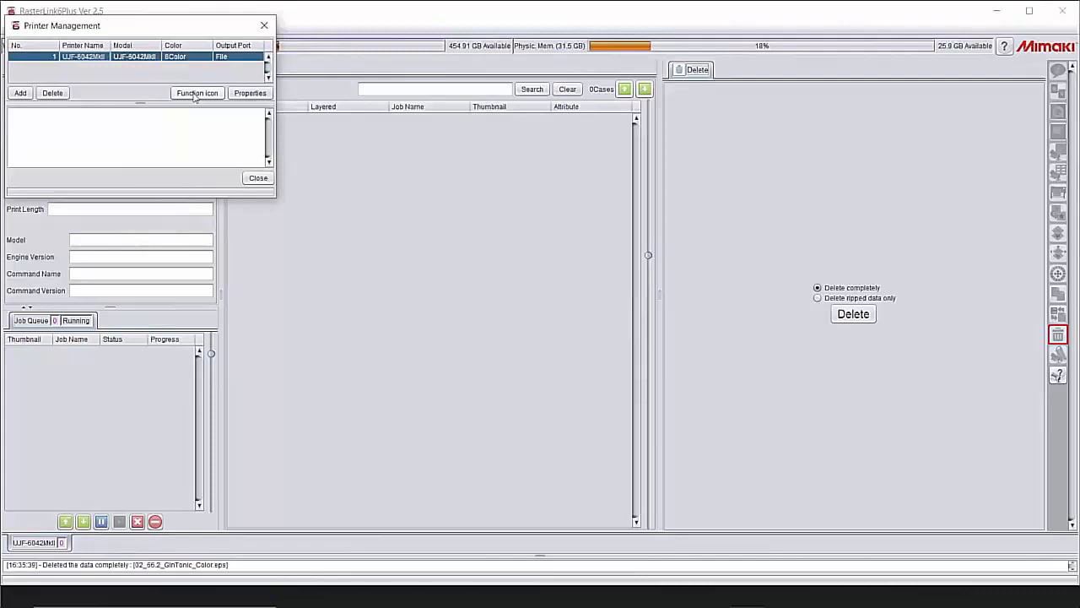
left_click(197, 93)
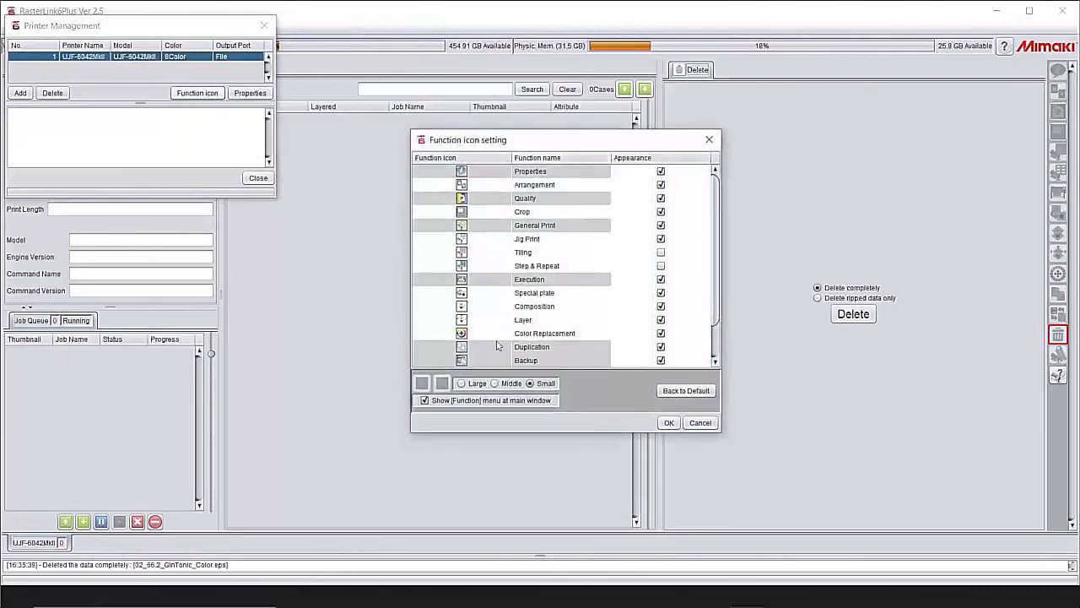
scroll("down", 3)
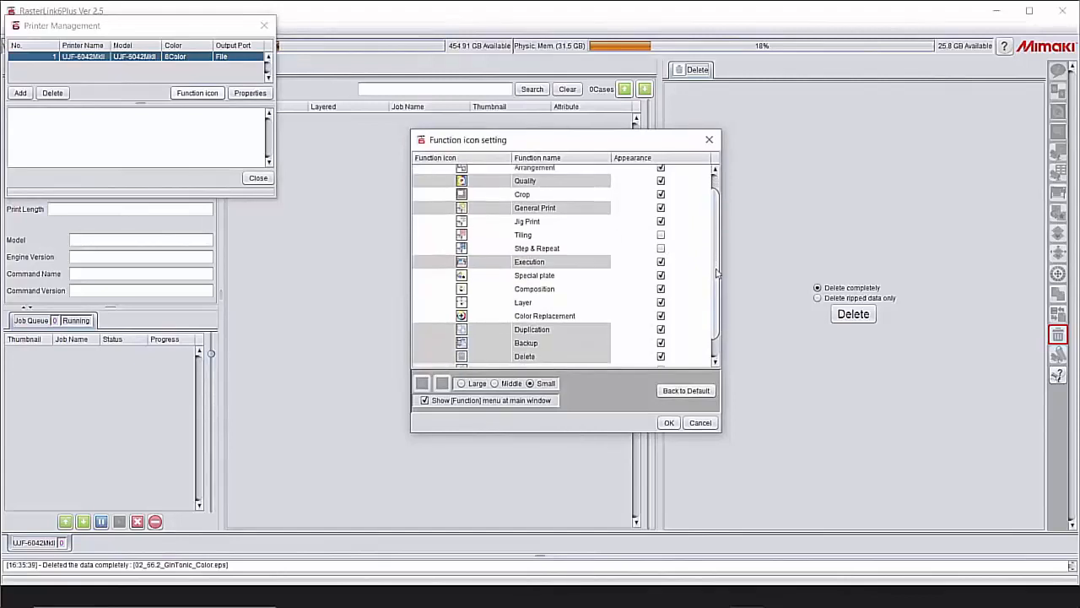
scroll("down", 3)
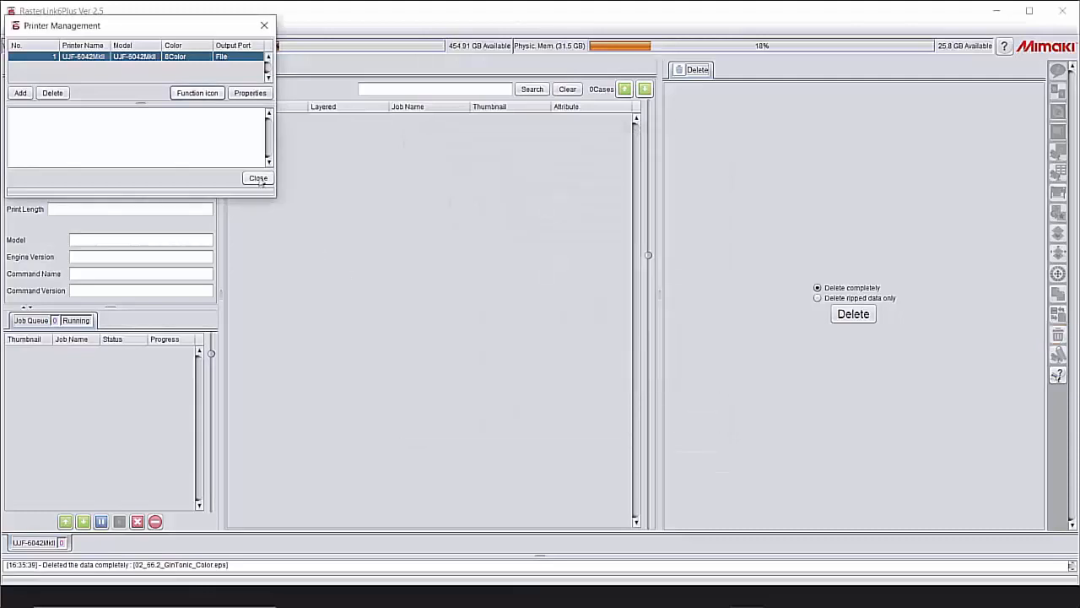
left_click(257, 177)
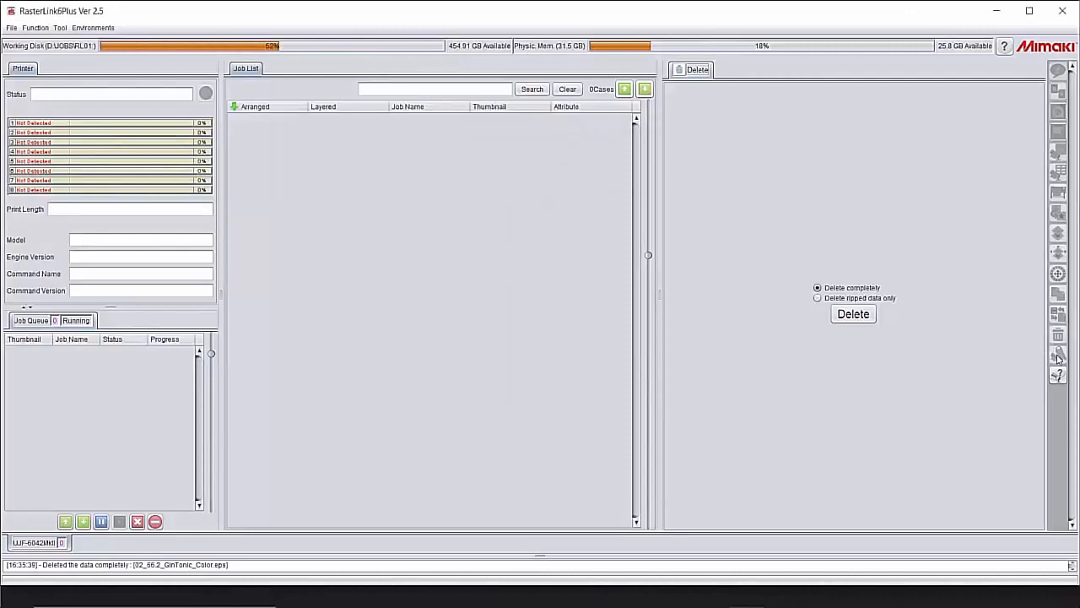
mouse_move(1057, 354)
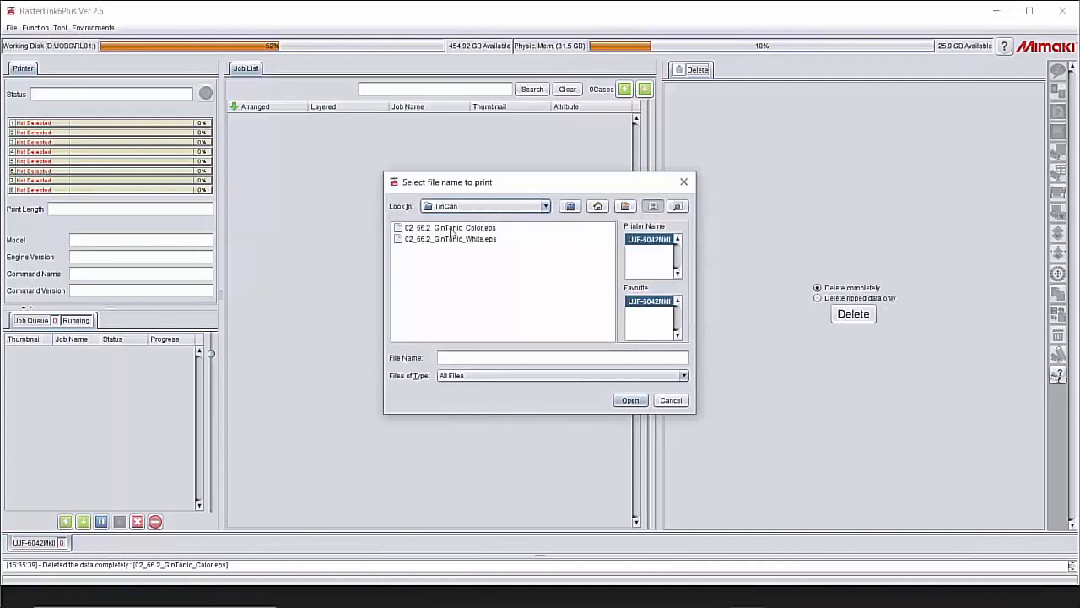
Open 02_66.2_GinTonic_Color.eps and 02_66.2_GinTonic_White.eps from TinCan, then select the White job
left_click(450, 239)
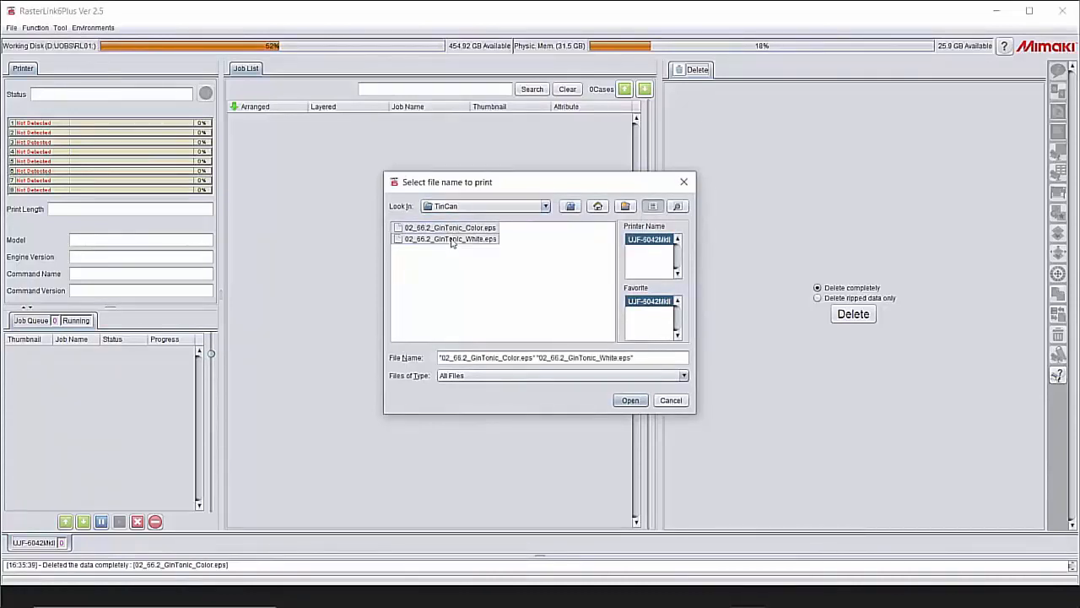
left_click(630, 400)
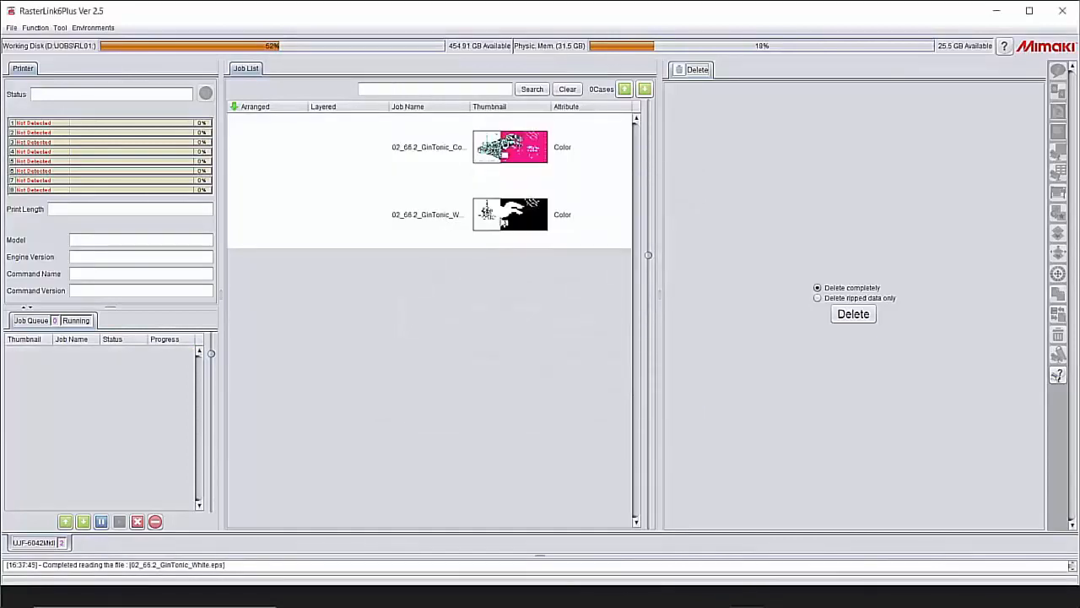
left_click(510, 213)
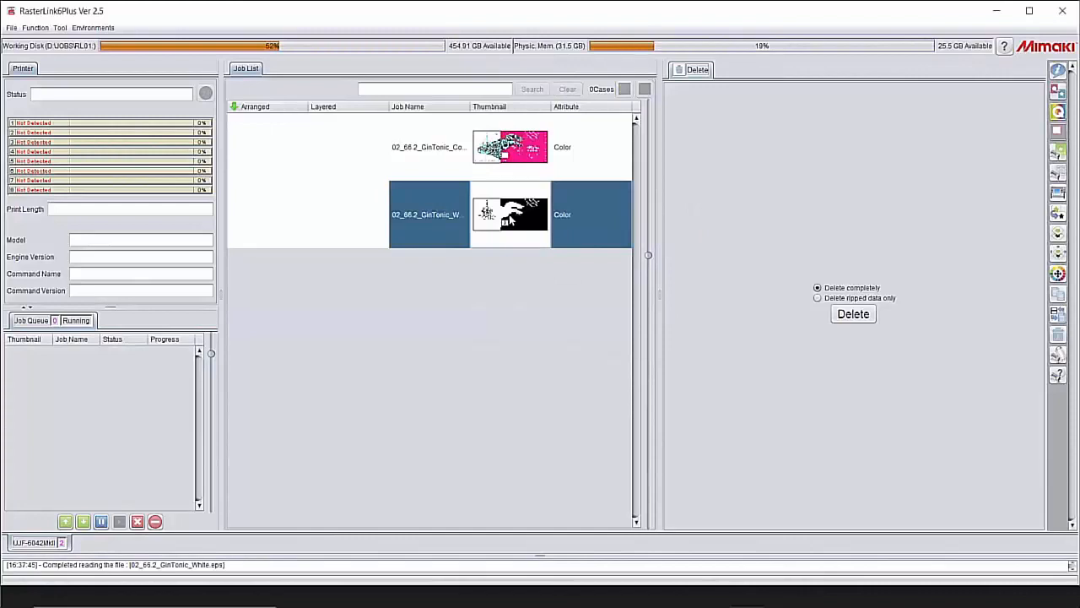
mouse_move(533, 219)
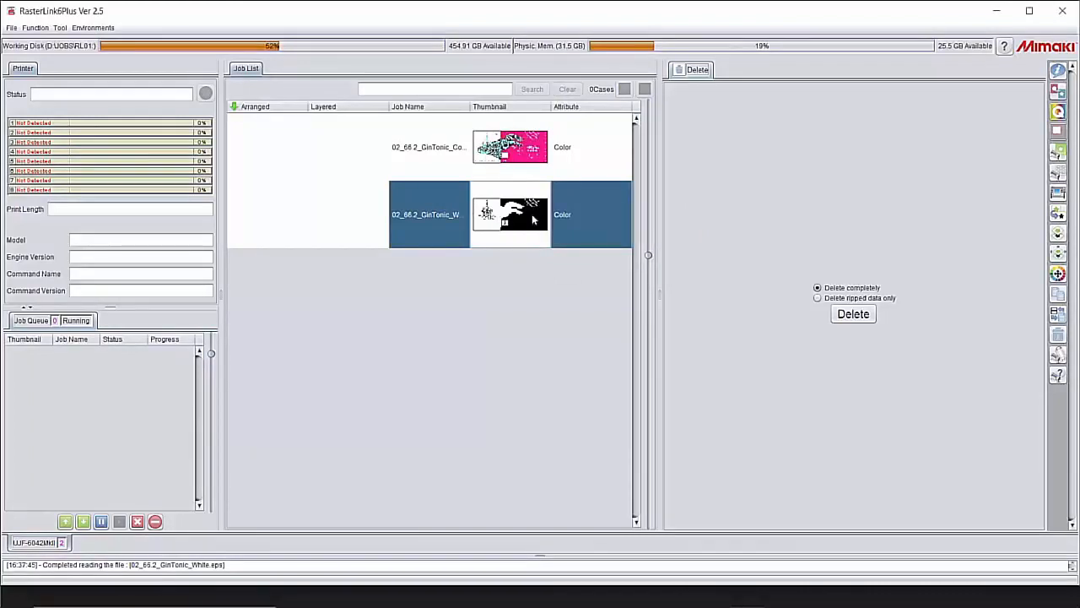
Create a White special plate at 60 density for the white job, valid pixels only
left_click(1058, 212)
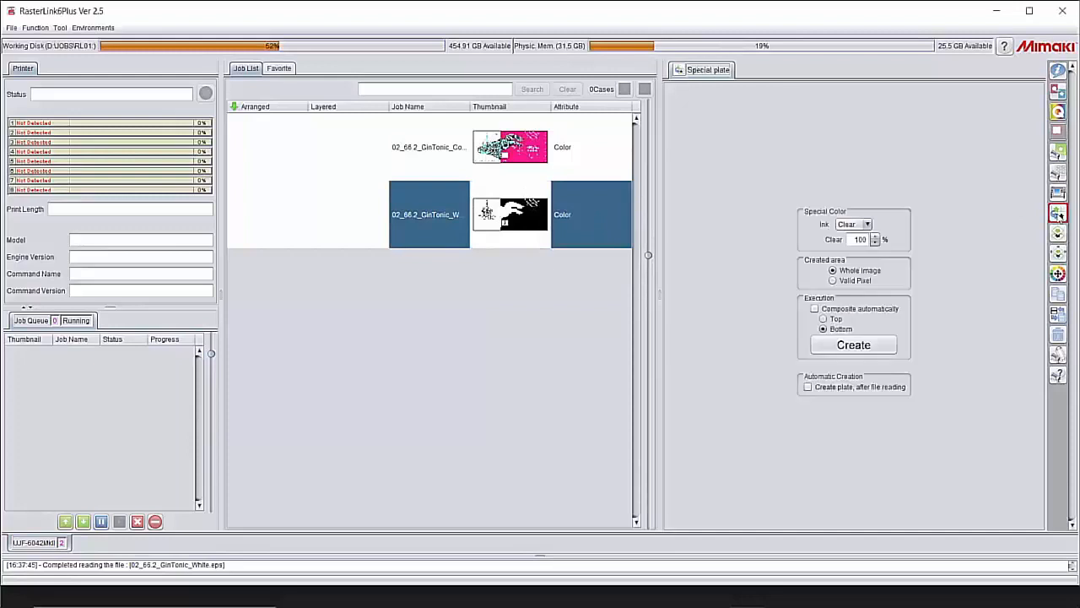
mouse_move(884, 236)
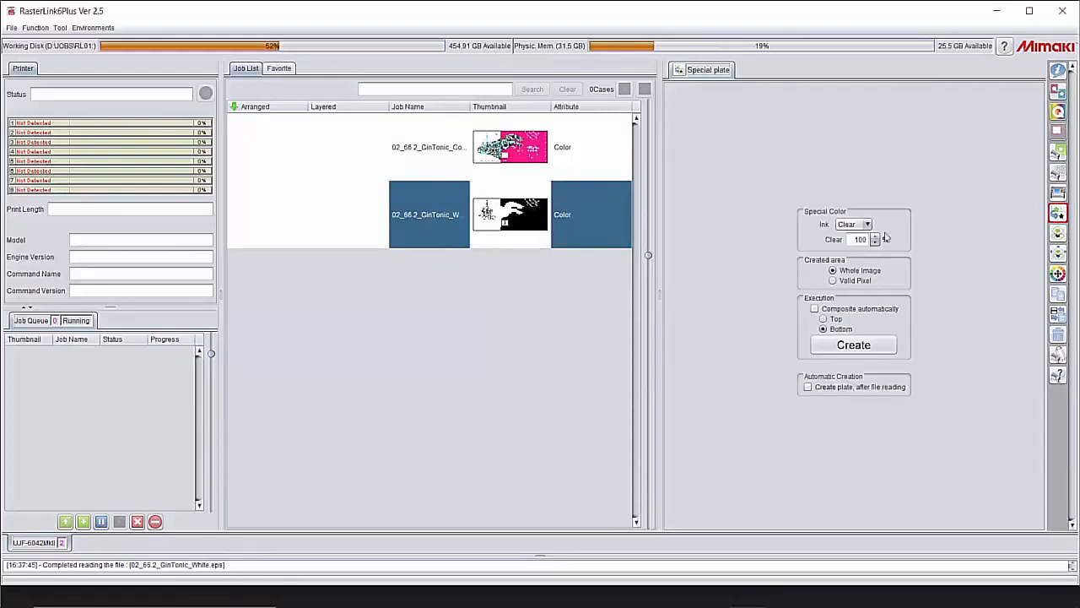
left_click(868, 223)
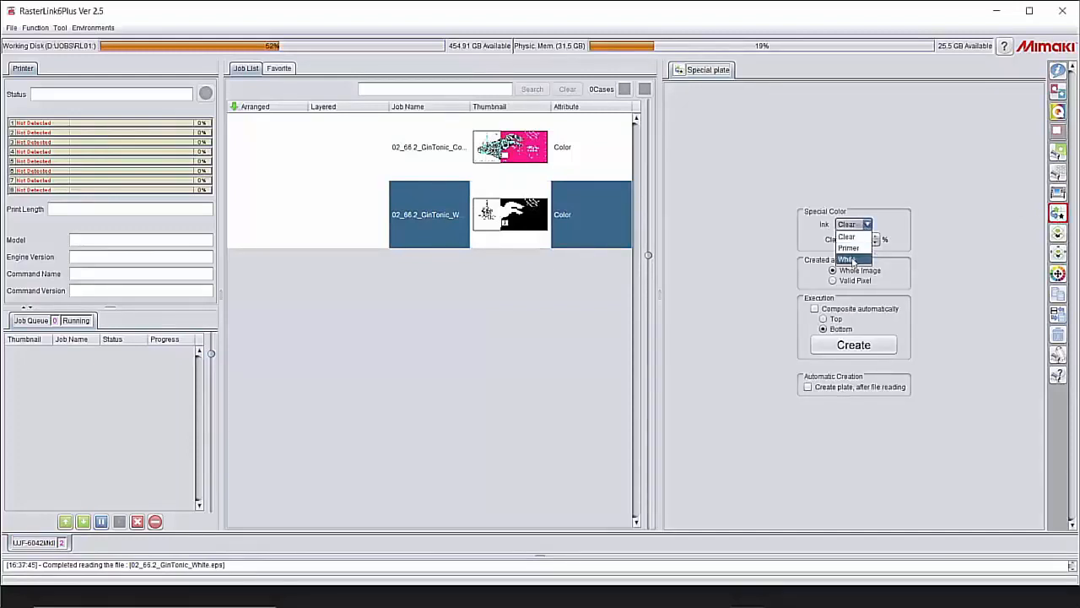
left_click(848, 259)
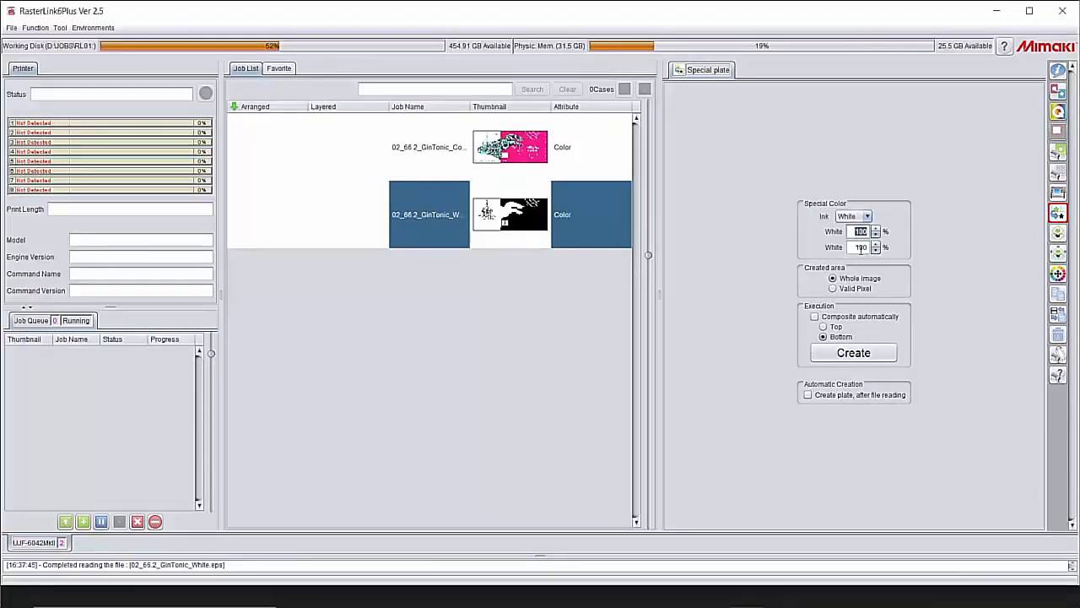
type("60")
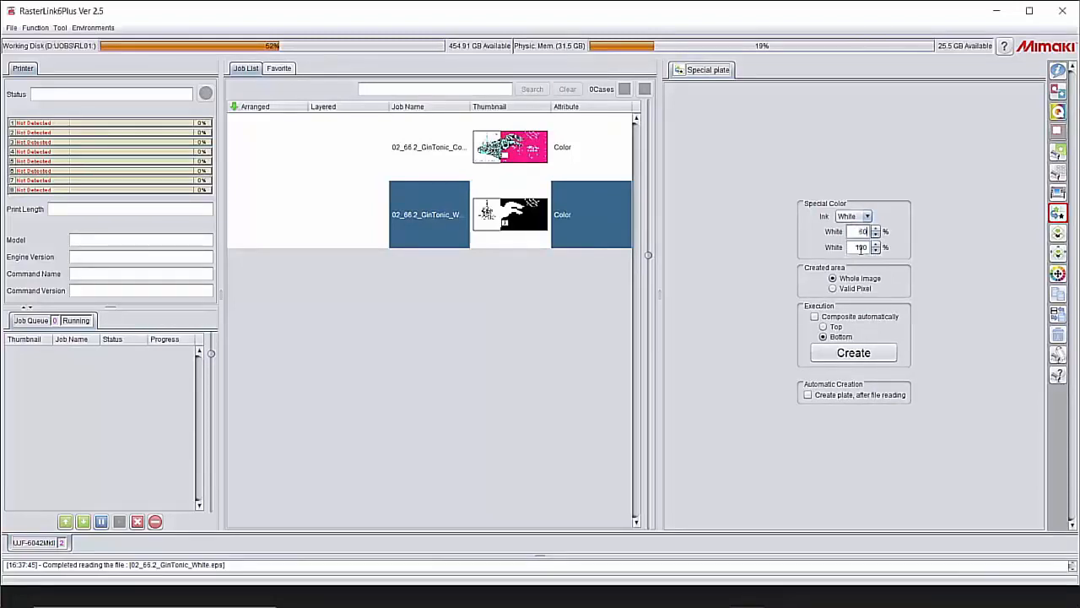
left_click(878, 247)
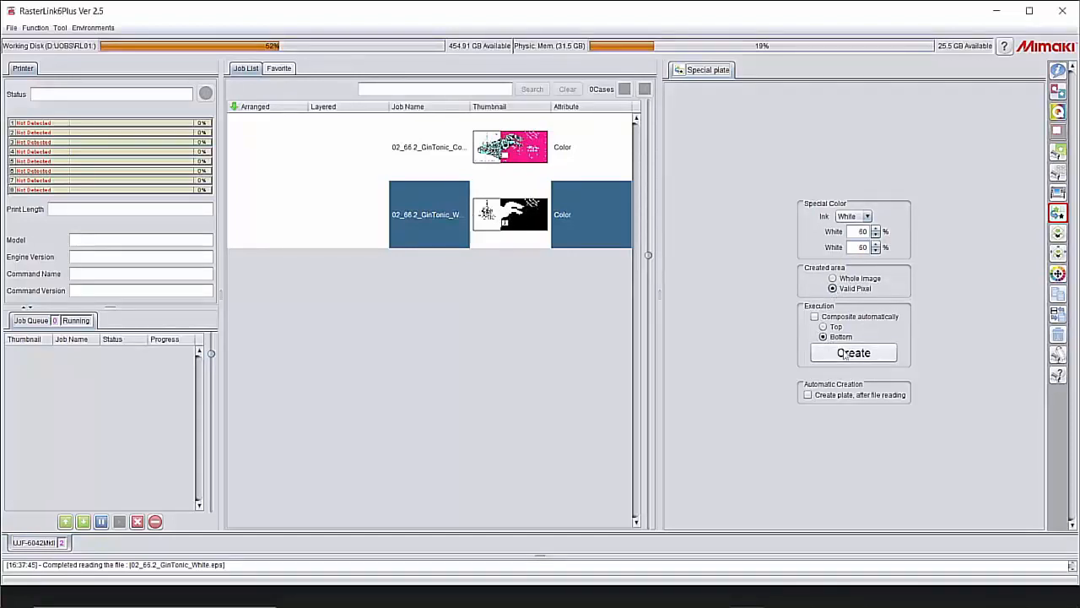
left_click(853, 353)
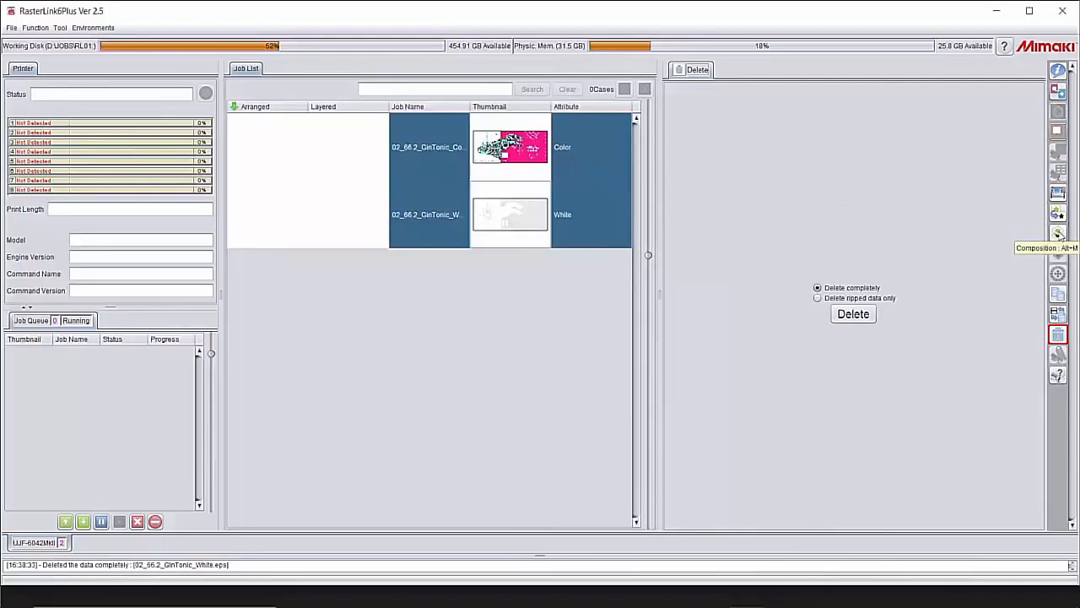
Composite the GinTonic Color and White jobs through the Composition dialog
left_click(1058, 233)
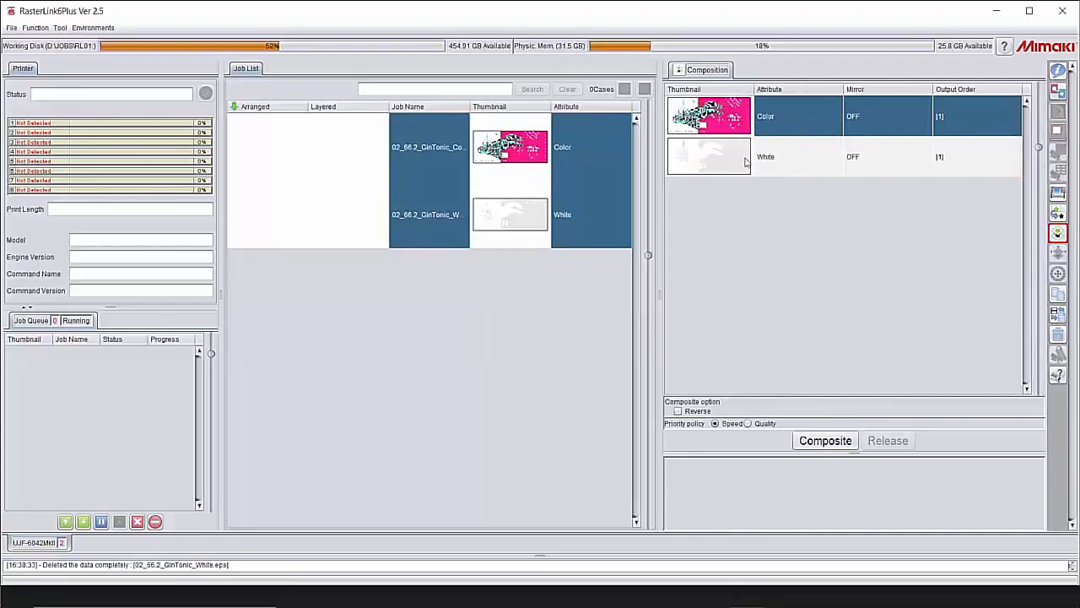
mouse_move(746, 162)
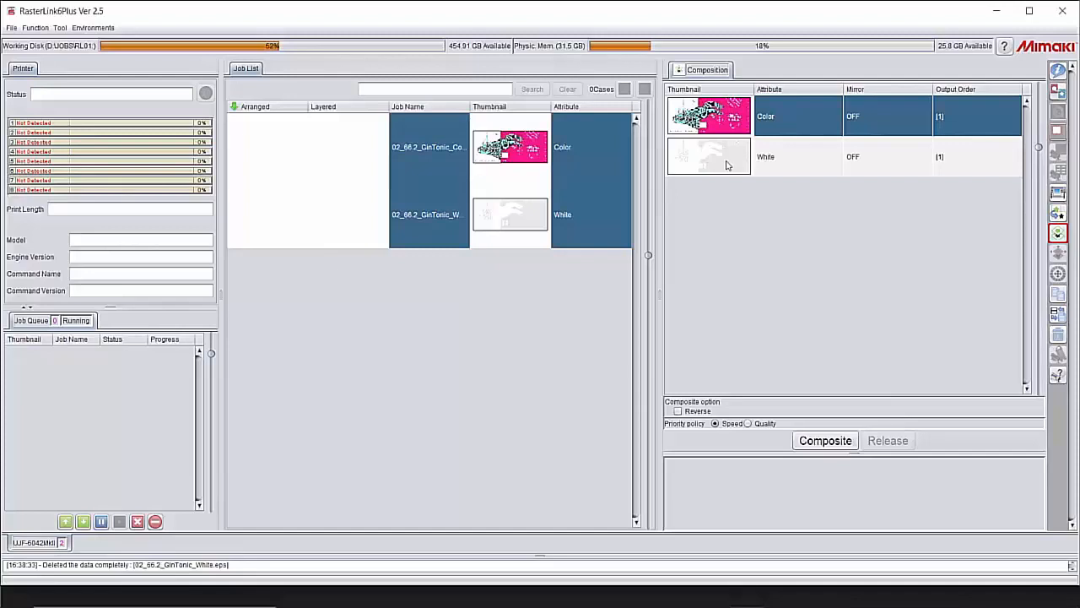
mouse_move(718, 433)
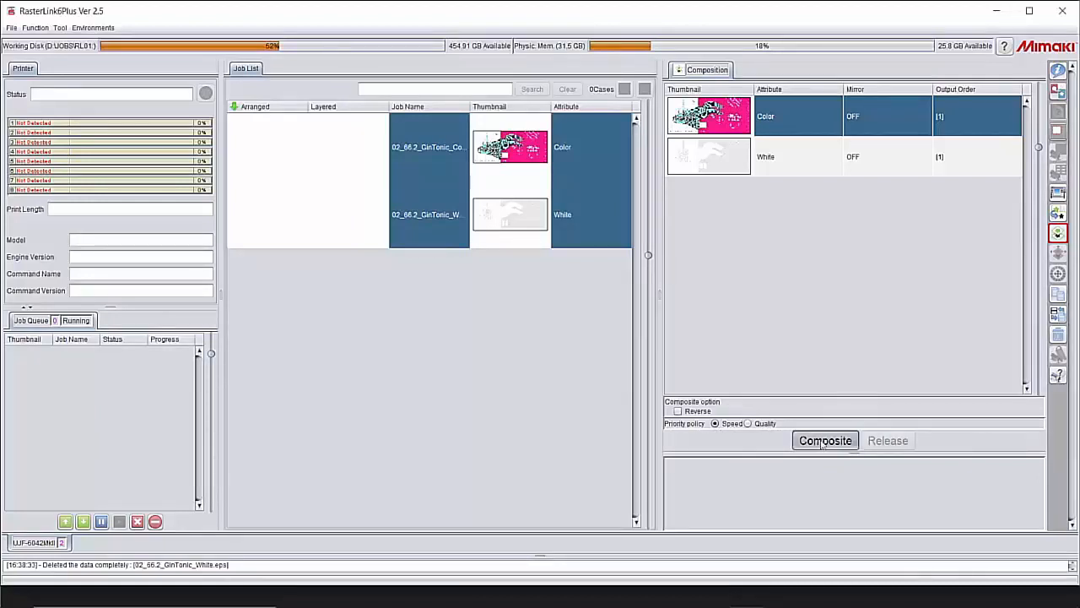
left_click(824, 439)
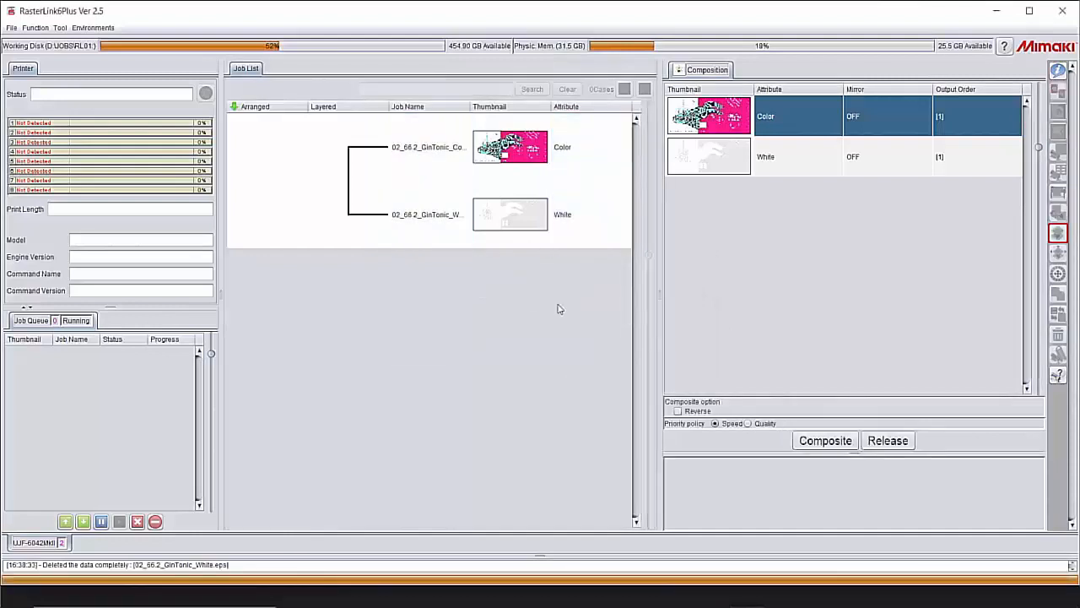
Open Kebab Jig Print for the composite job and enter a 66.2 mm work diameter
left_click(824, 439)
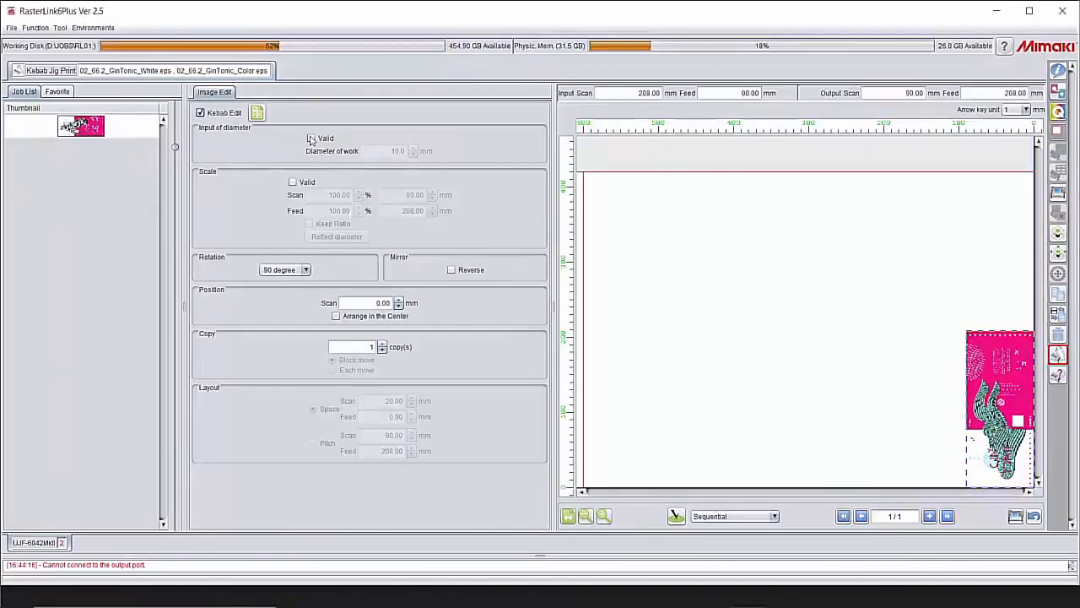
left_click(311, 138)
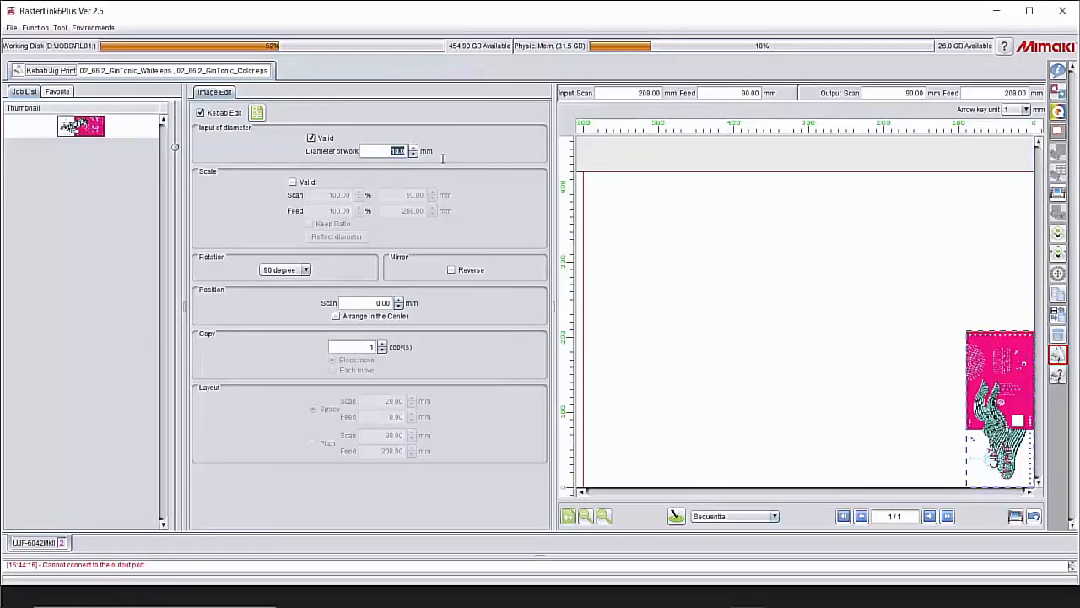
type("6")
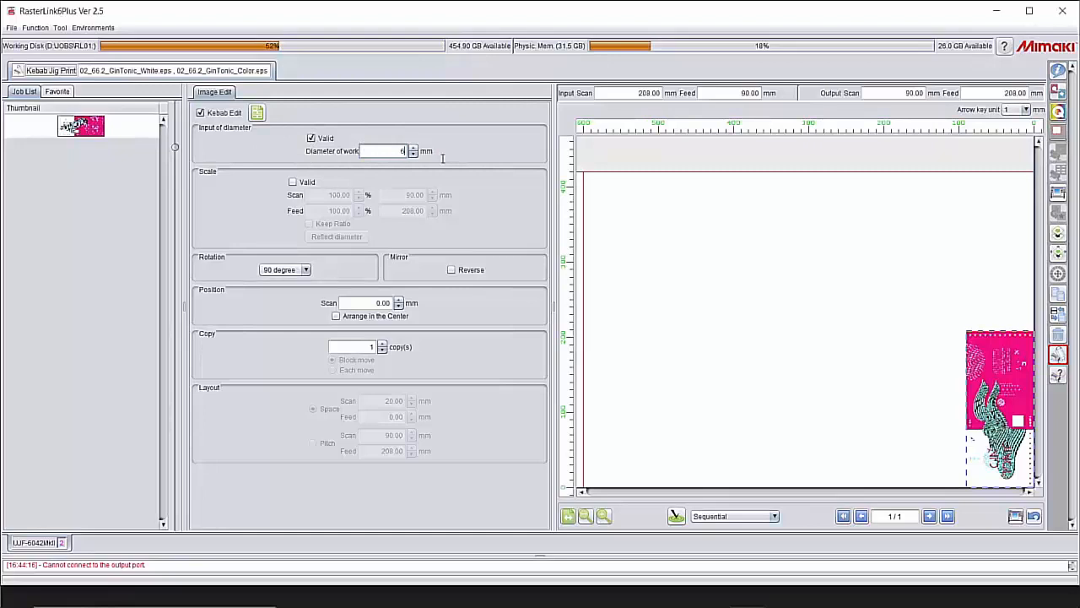
type("6")
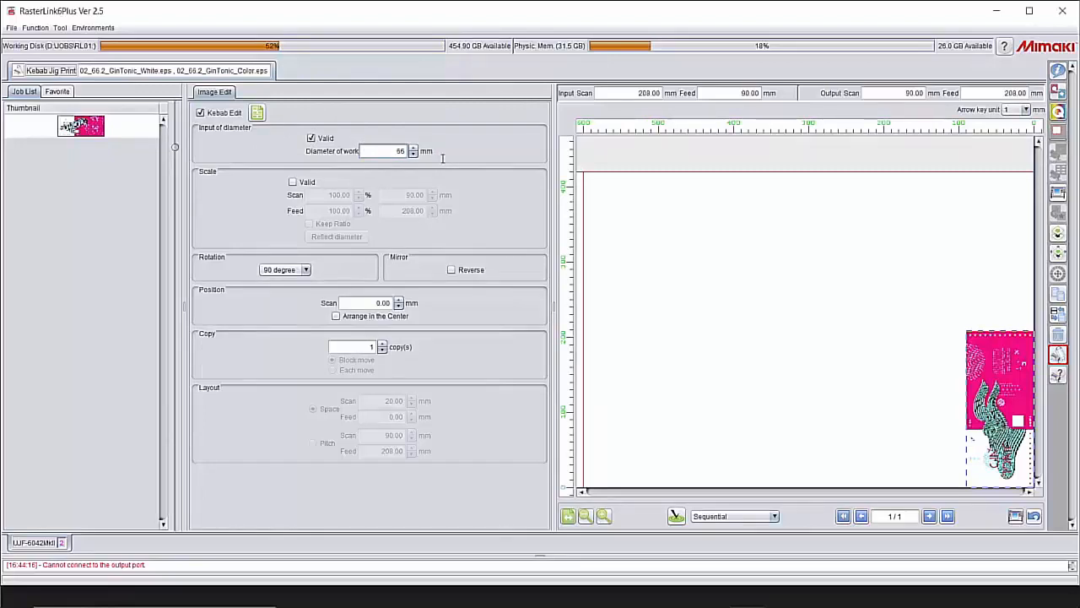
type("66.2")
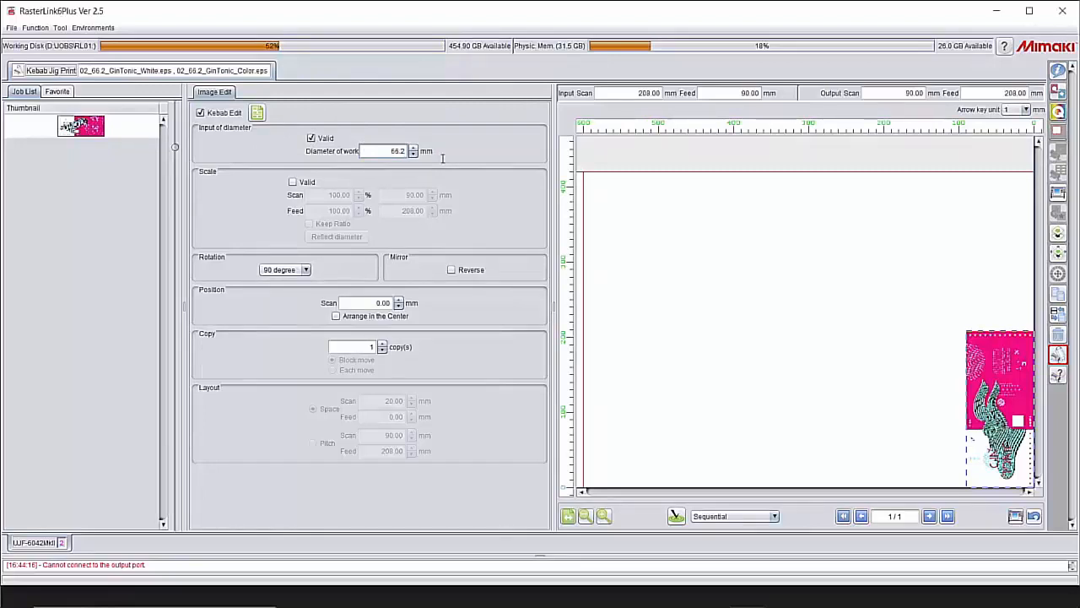
mouse_move(342, 156)
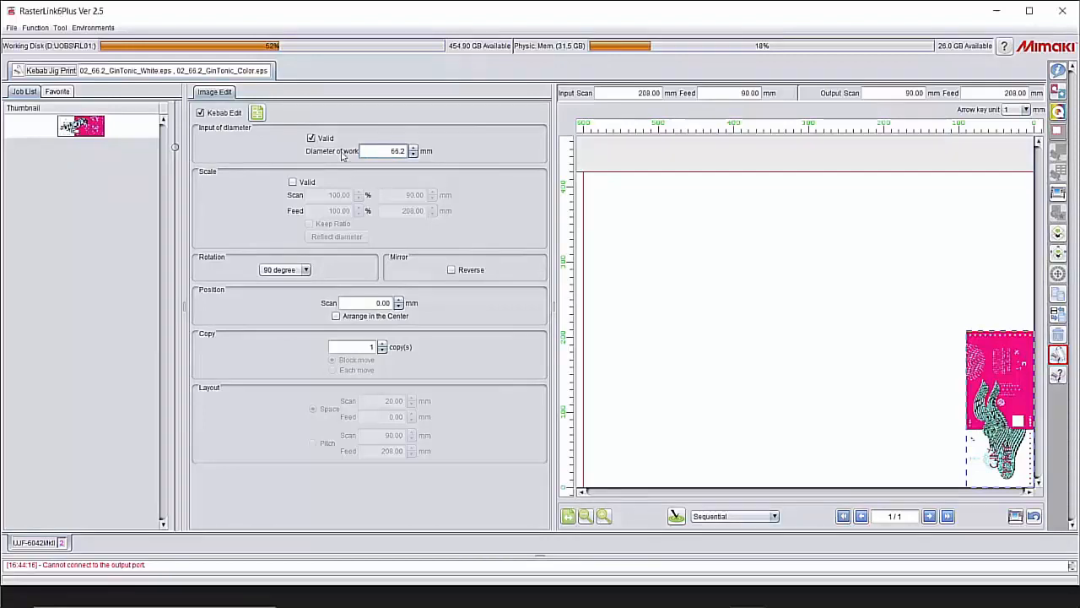
Try Scale Valid and Reflect diameter, then switch off diameter input and scaling
left_click(293, 181)
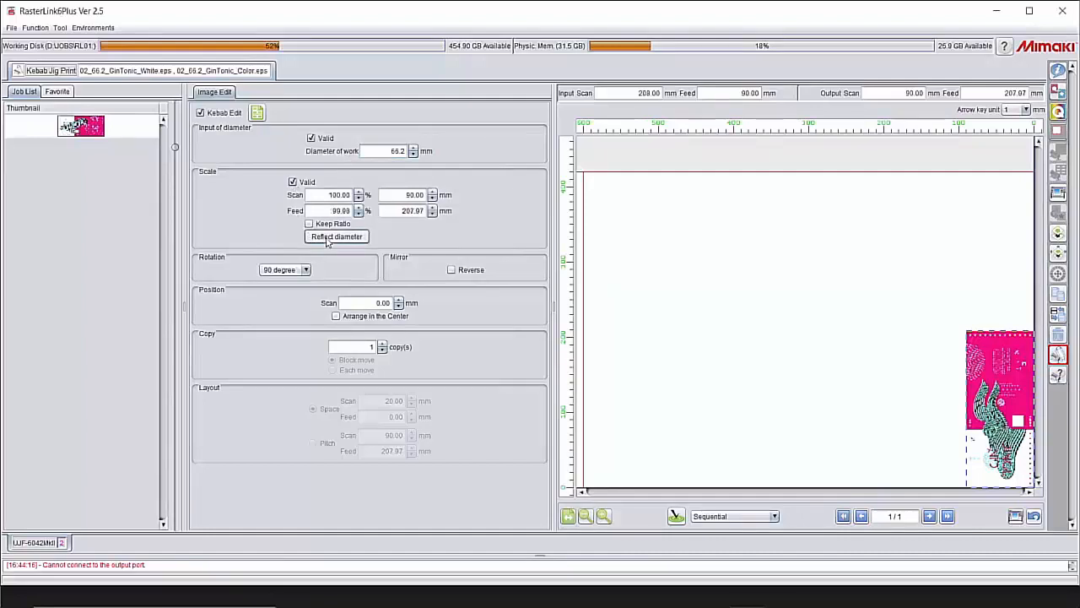
left_click(388, 151)
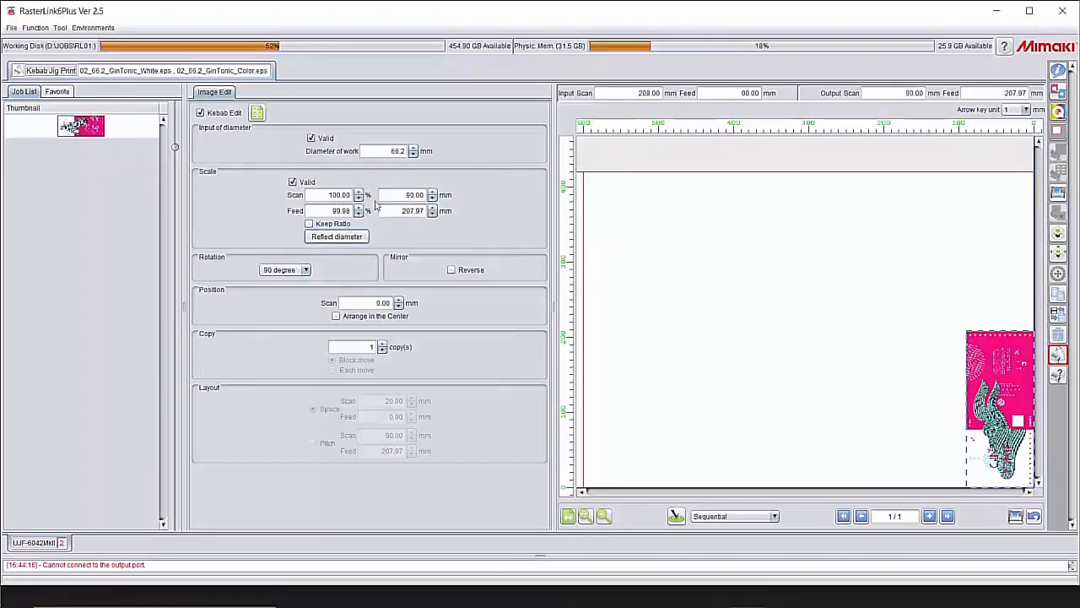
left_click(311, 138)
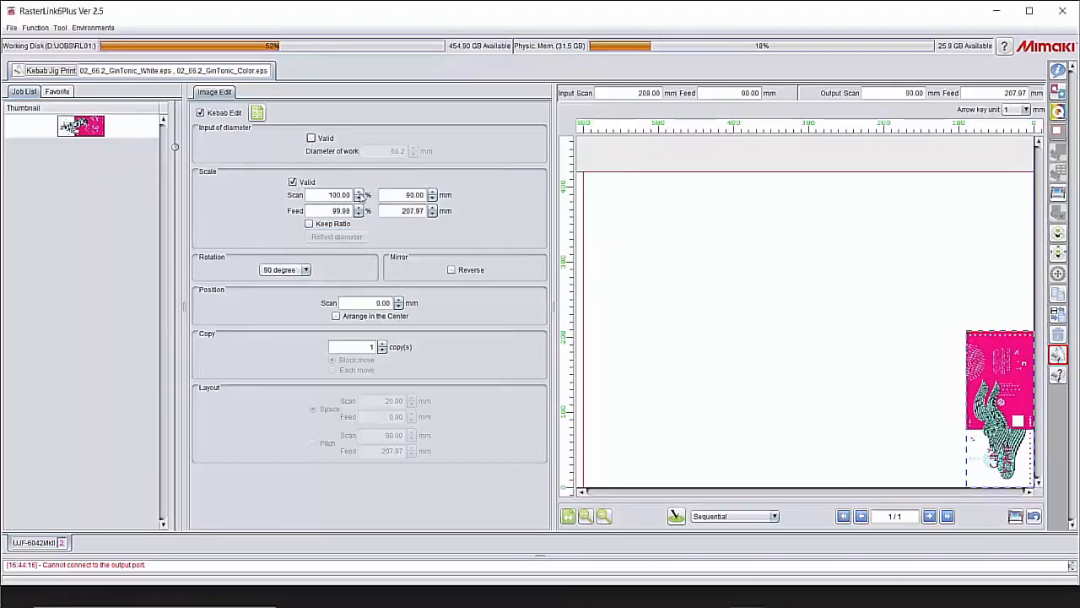
left_click(358, 208)
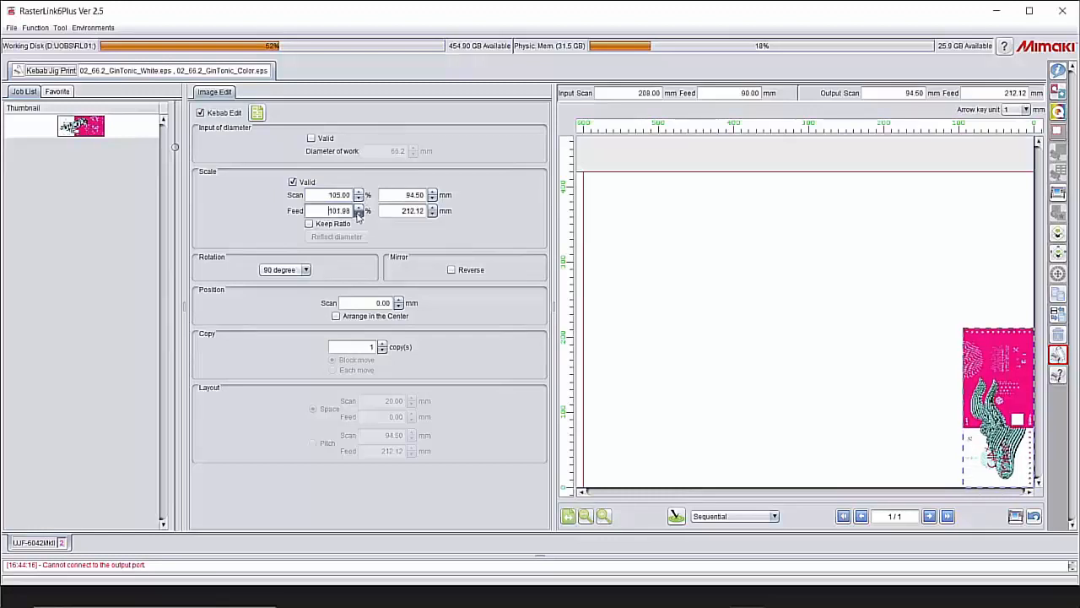
left_click(358, 213)
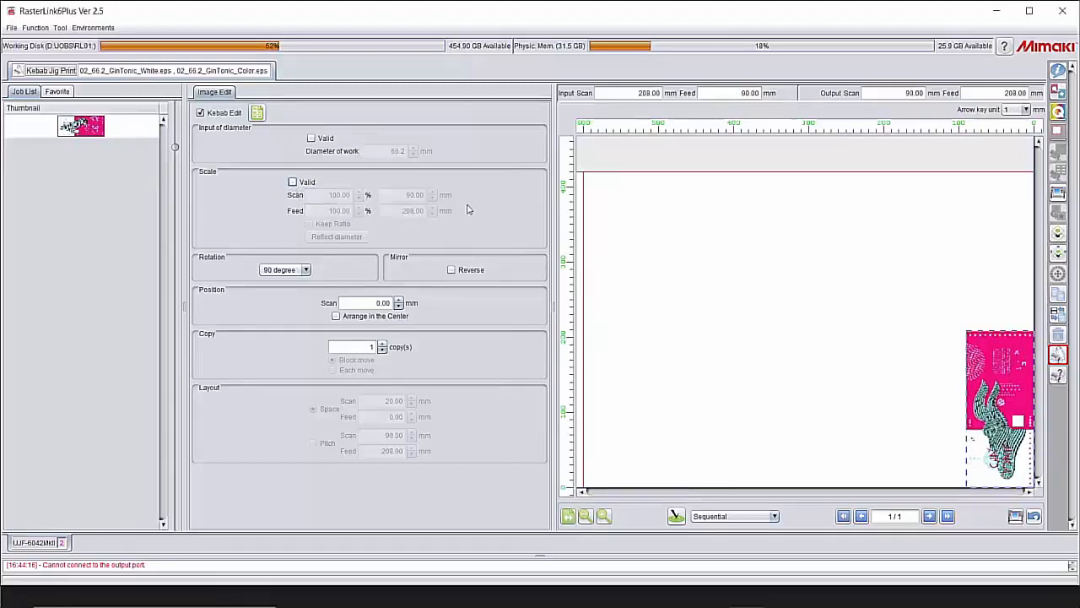
mouse_move(536, 226)
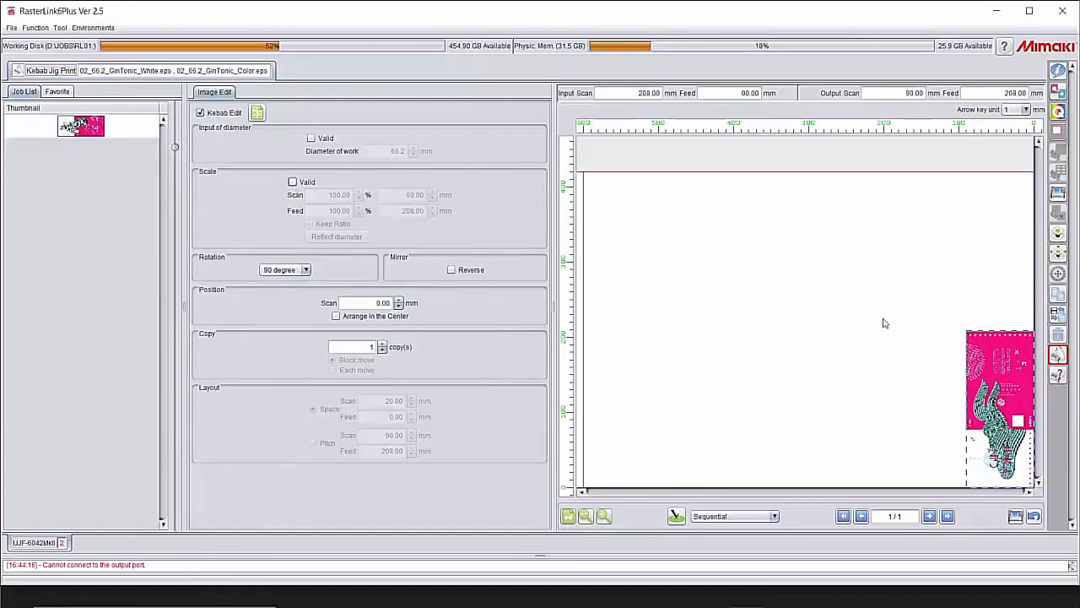
mouse_move(370, 209)
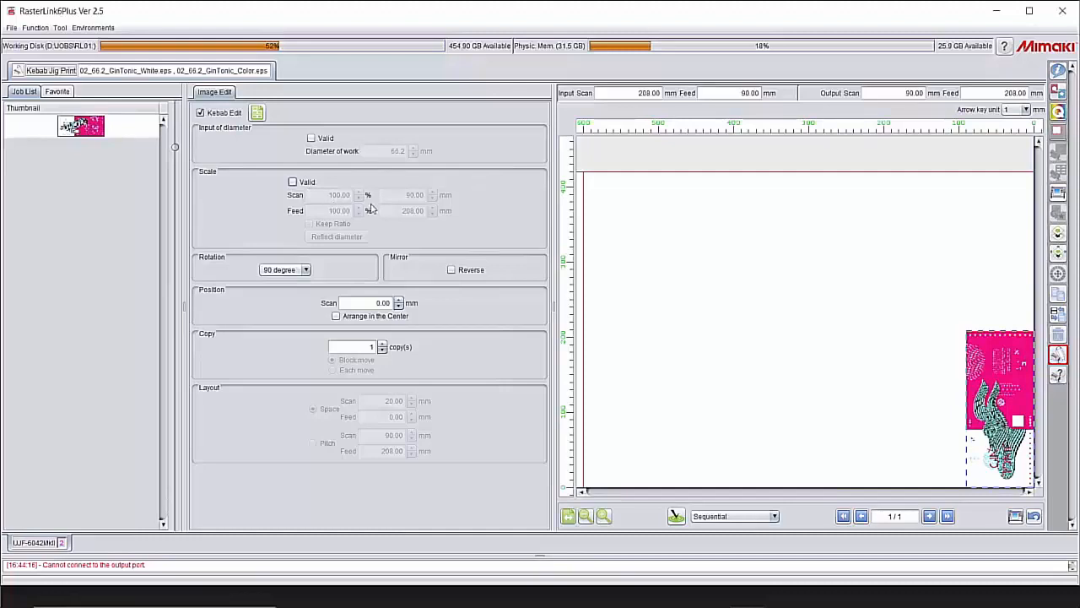
left_click(306, 269)
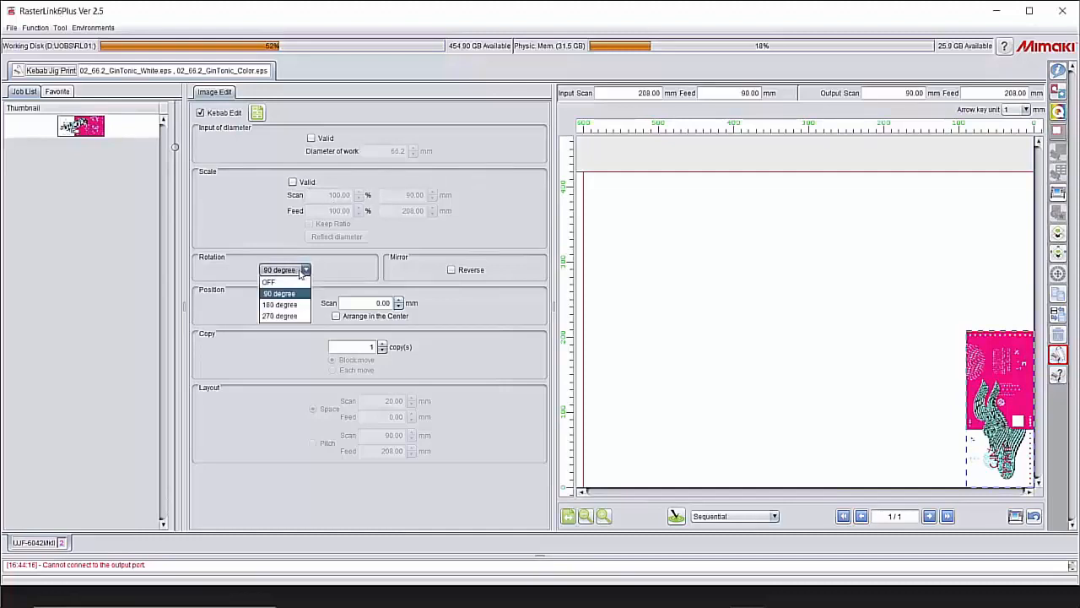
left_click(268, 281)
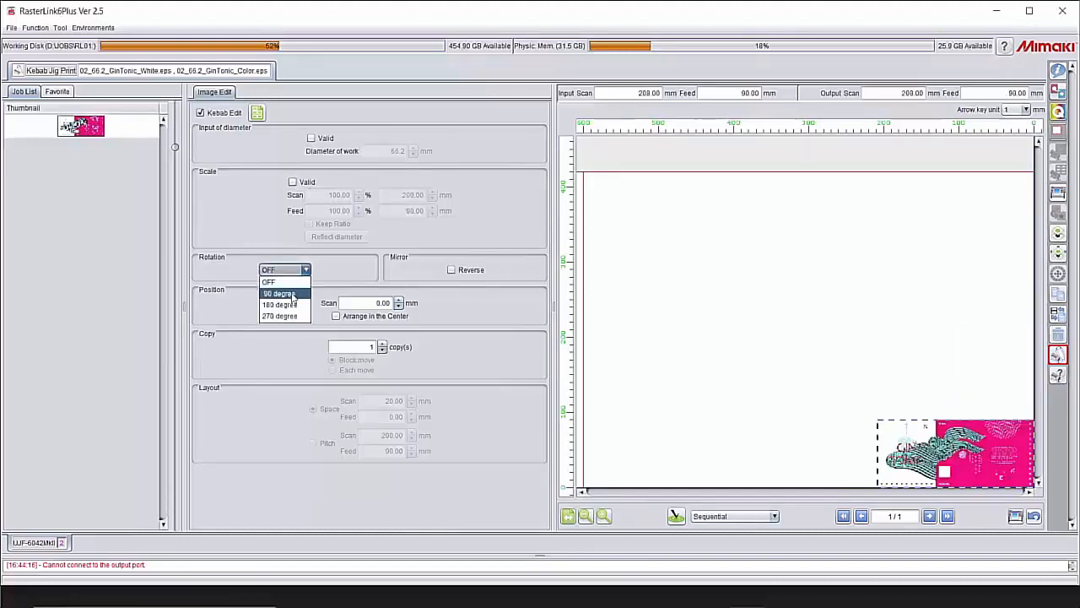
left_click(280, 293)
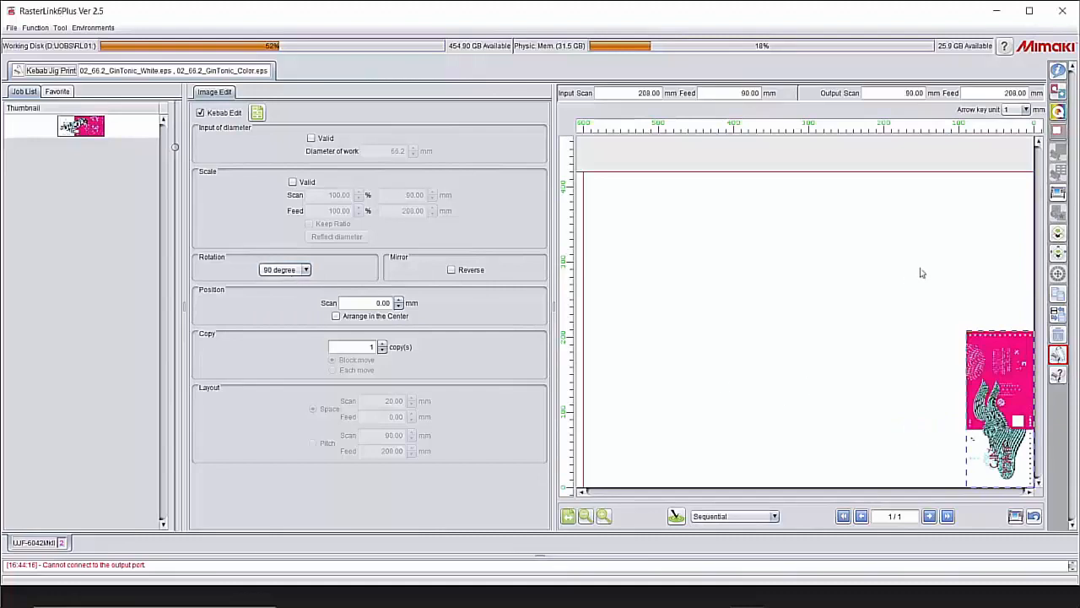
mouse_move(1016, 474)
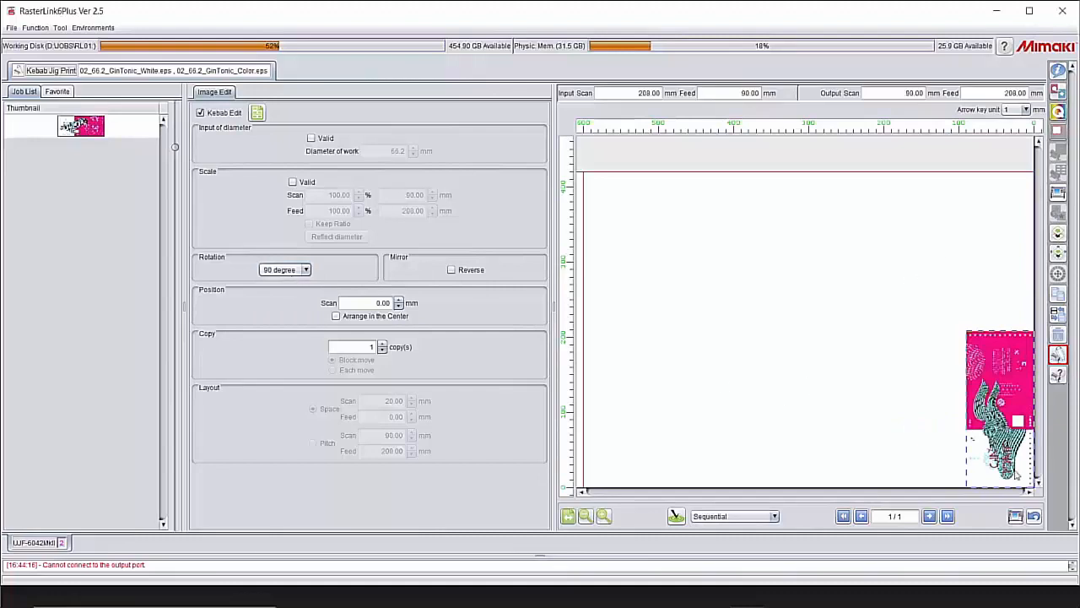
mouse_move(957, 433)
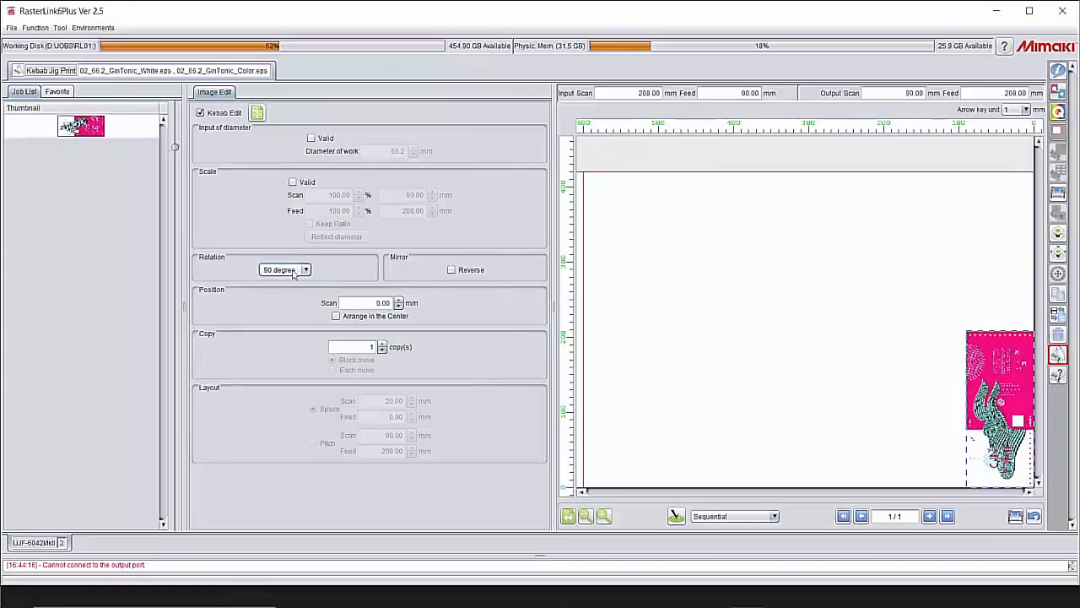
left_click(383, 302)
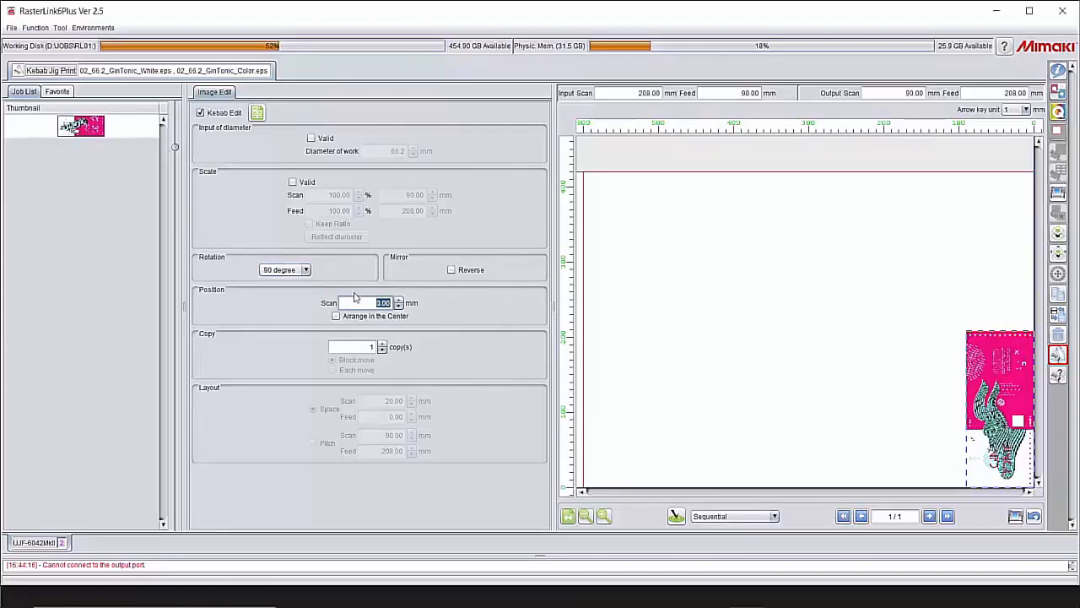
left_click(361, 302)
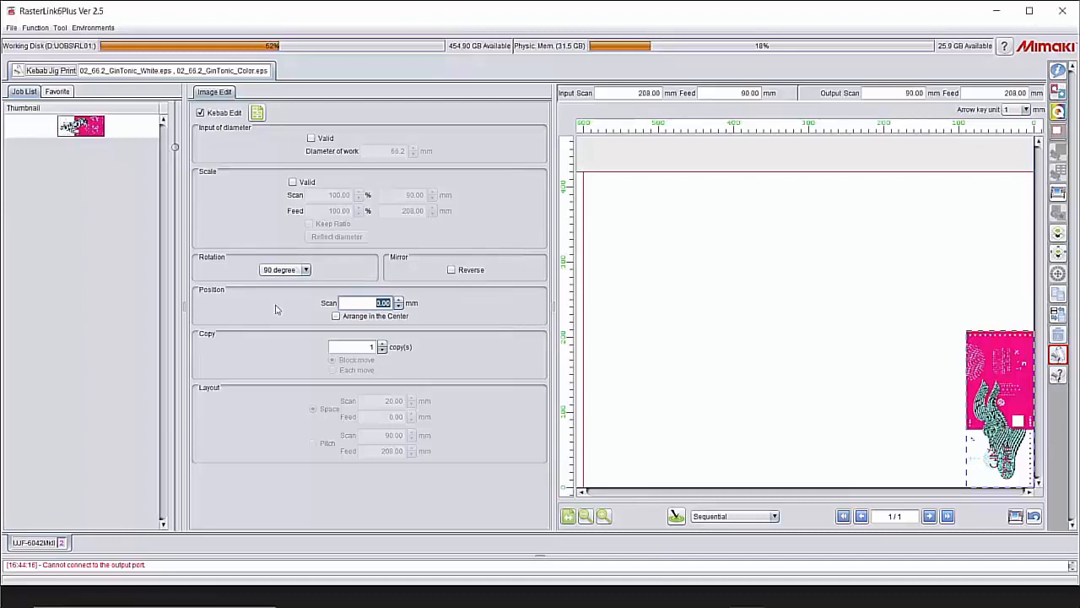
mouse_move(208, 296)
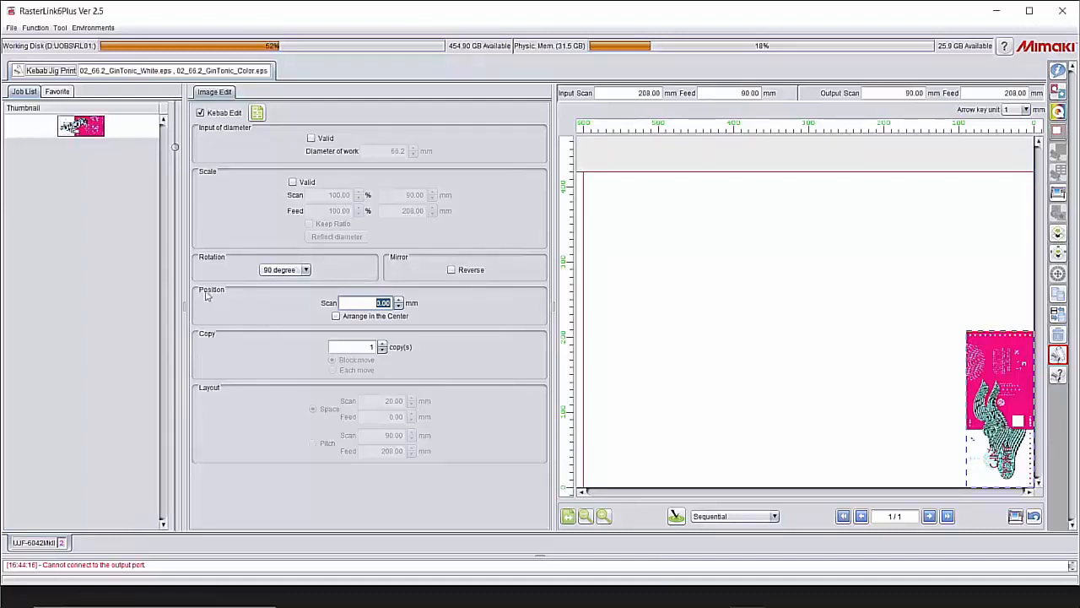
left_click(363, 303)
type("10")
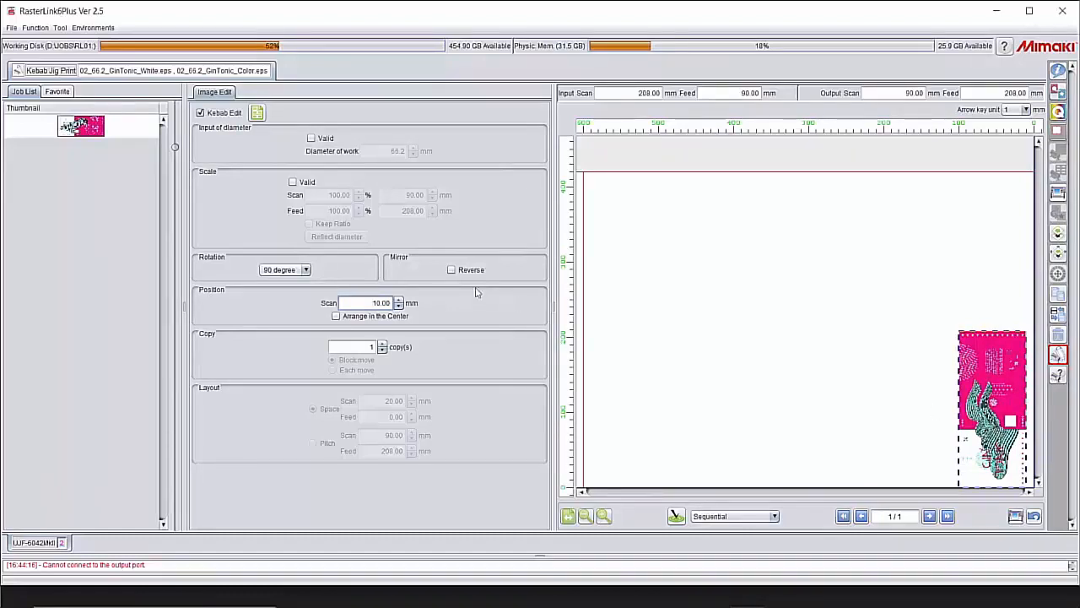
mouse_move(487, 326)
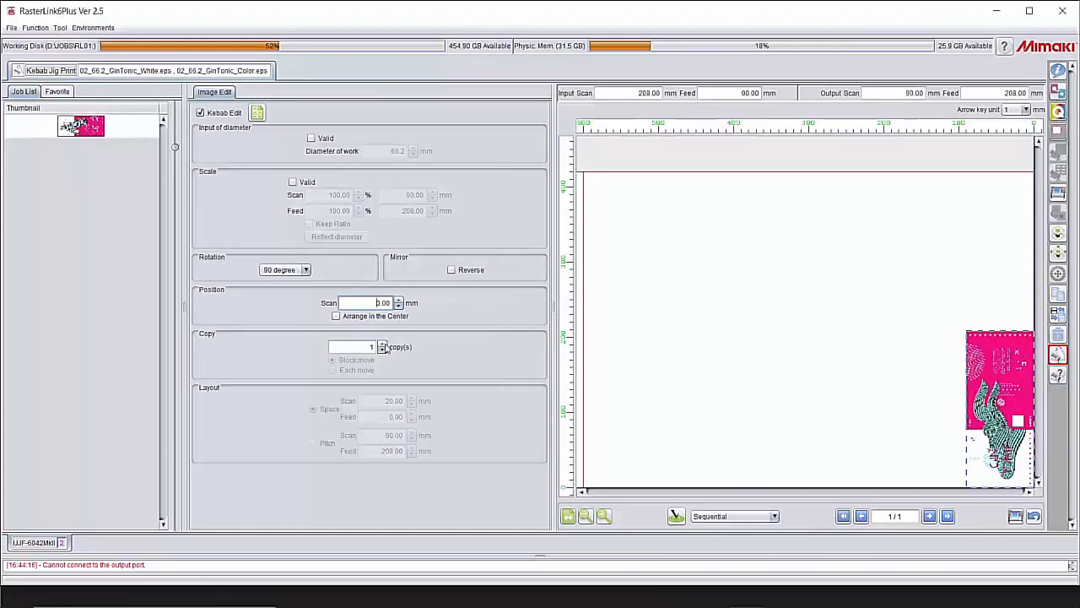
mouse_move(614, 424)
type("5")
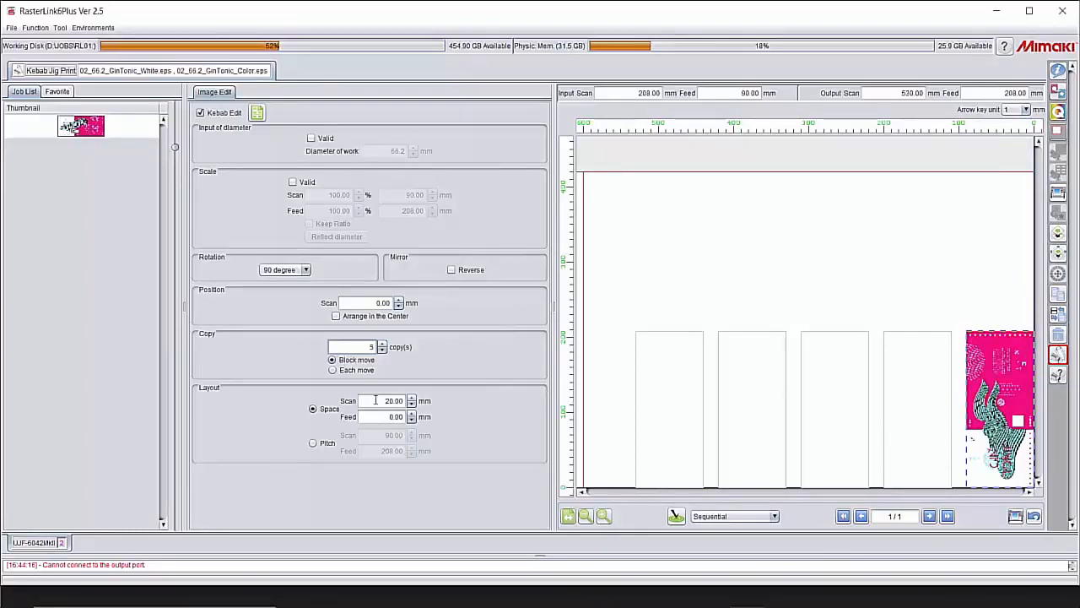
Enter 10.00 as the Layout Space Scan value for the copy spacing
type("10")
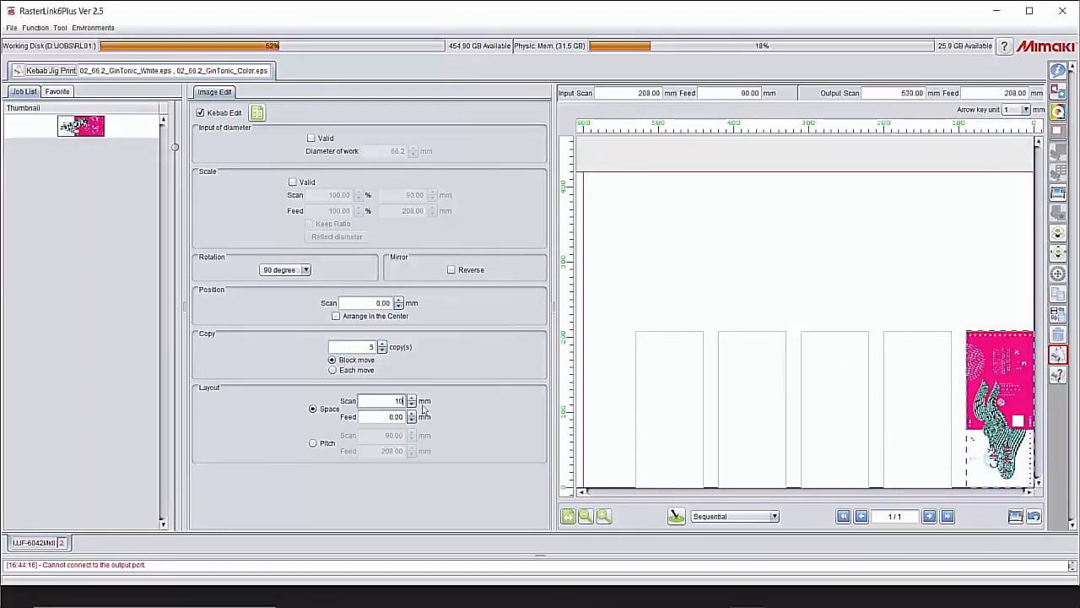
type("10.00")
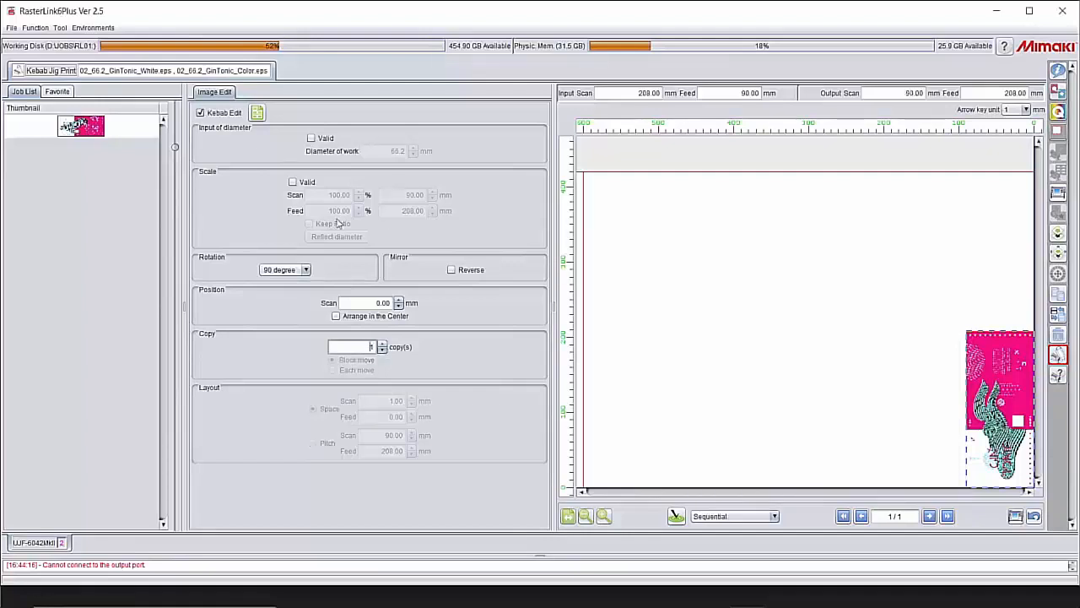
mouse_move(260, 164)
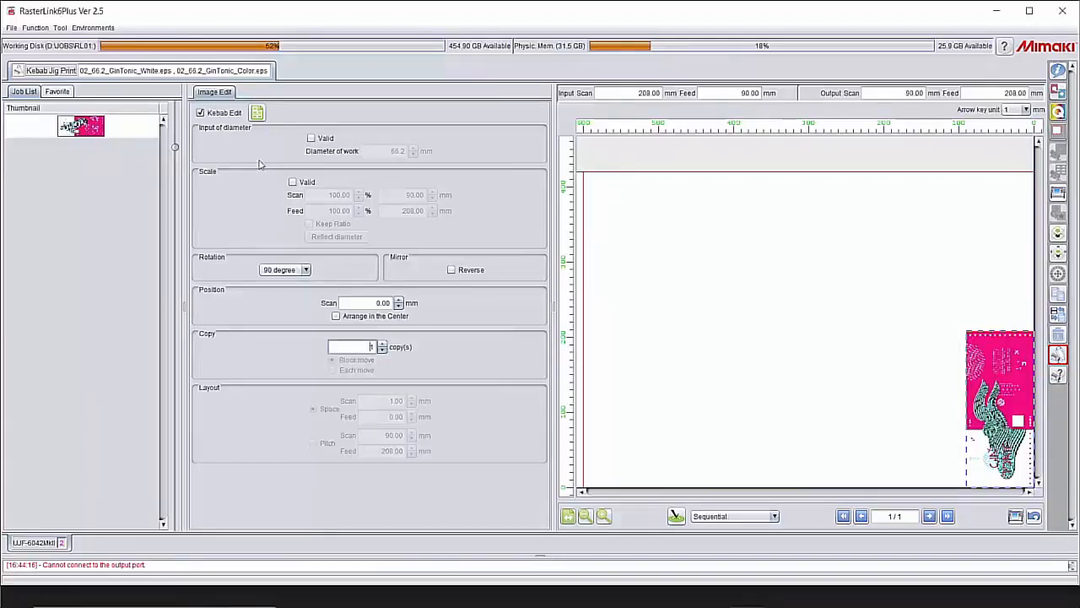